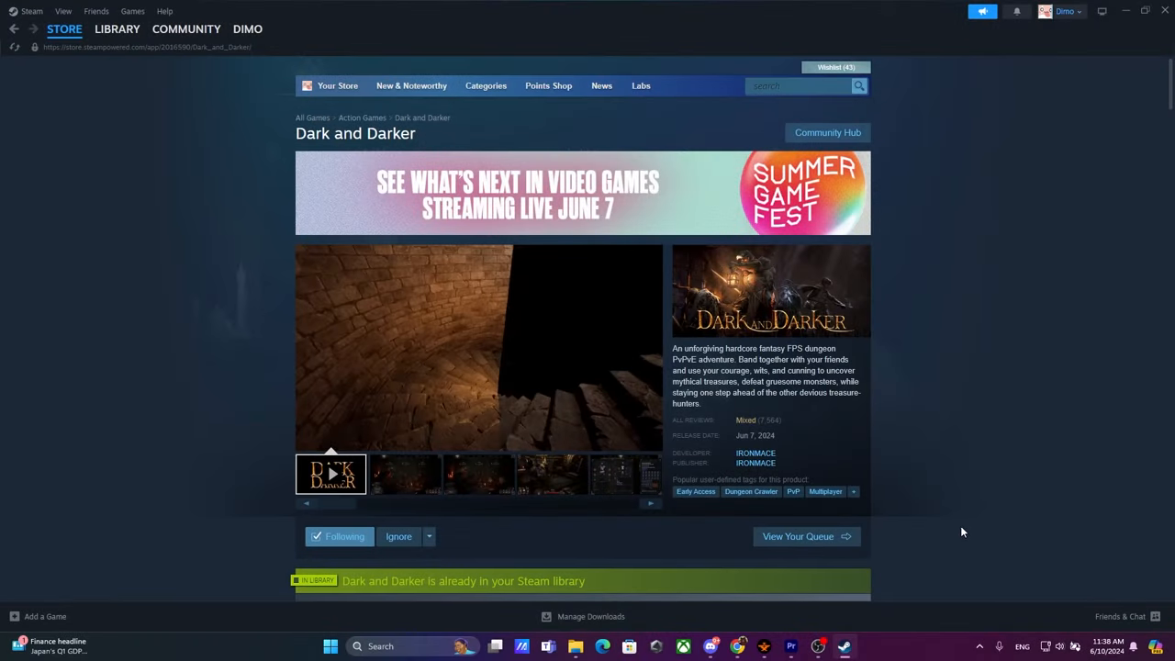
{"action": "mouse_move", "coordinate": [959, 531]}
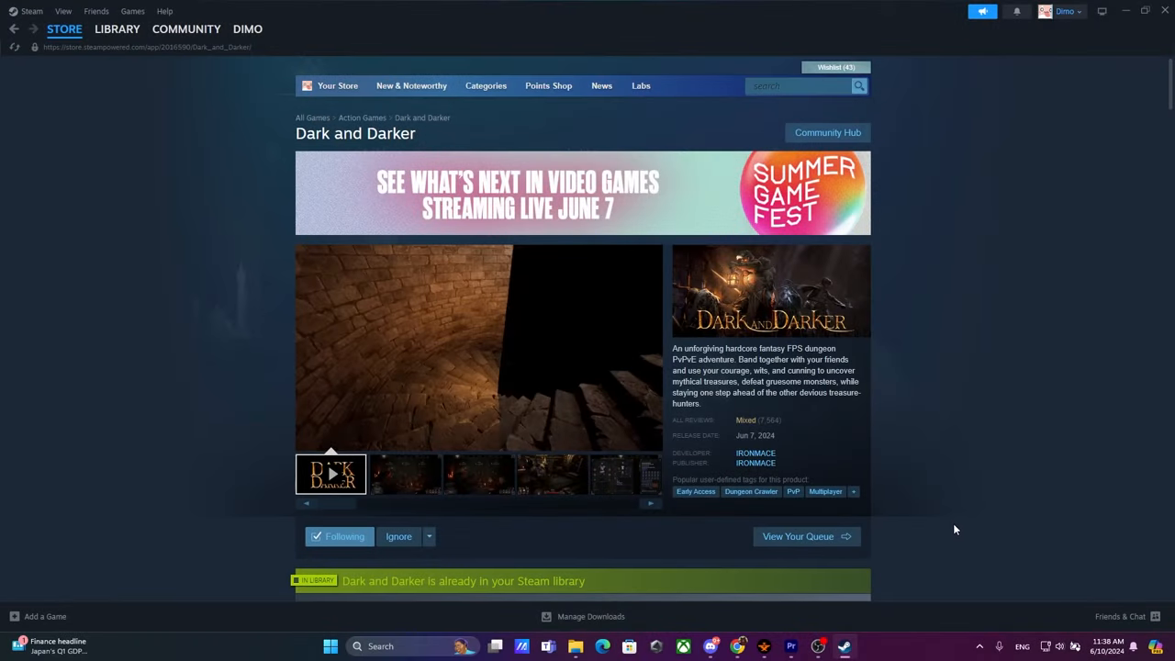
{"action": "mouse_move", "coordinate": [951, 529]}
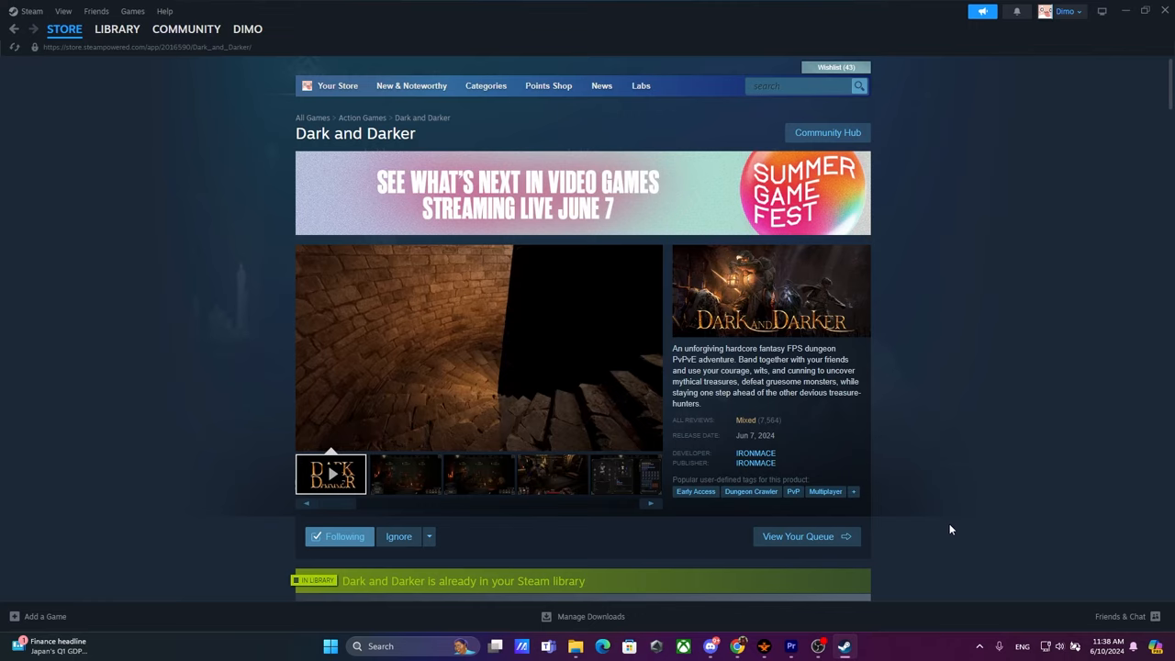
{"action": "mouse_move", "coordinate": [949, 529]}
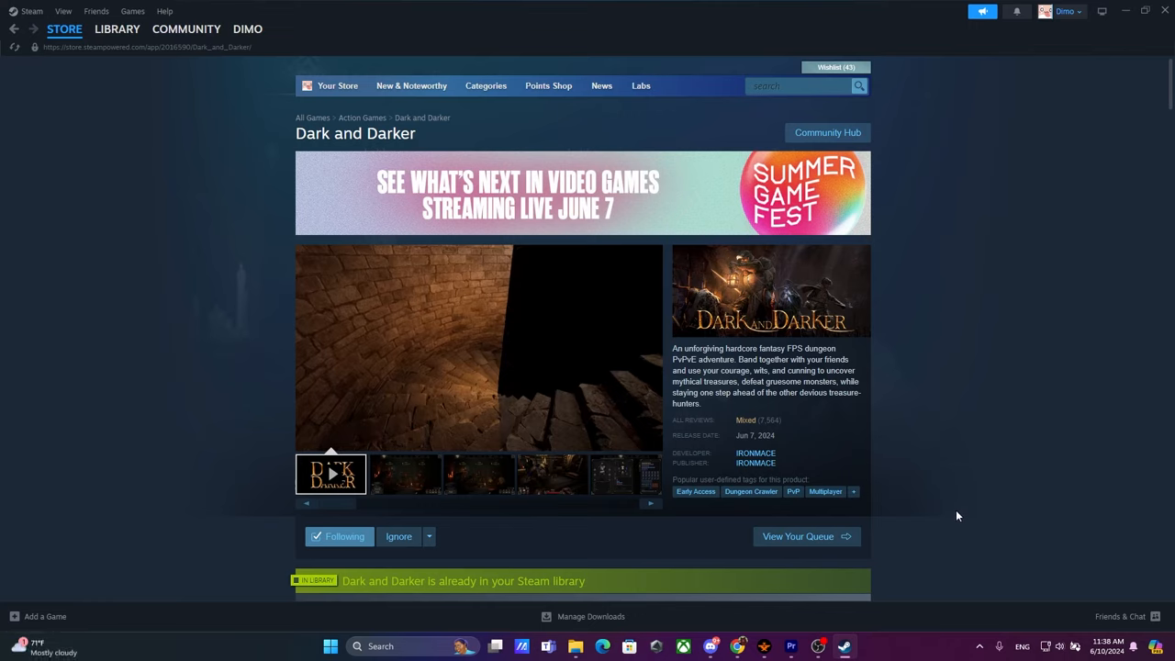
{"action": "mouse_move", "coordinate": [937, 510]}
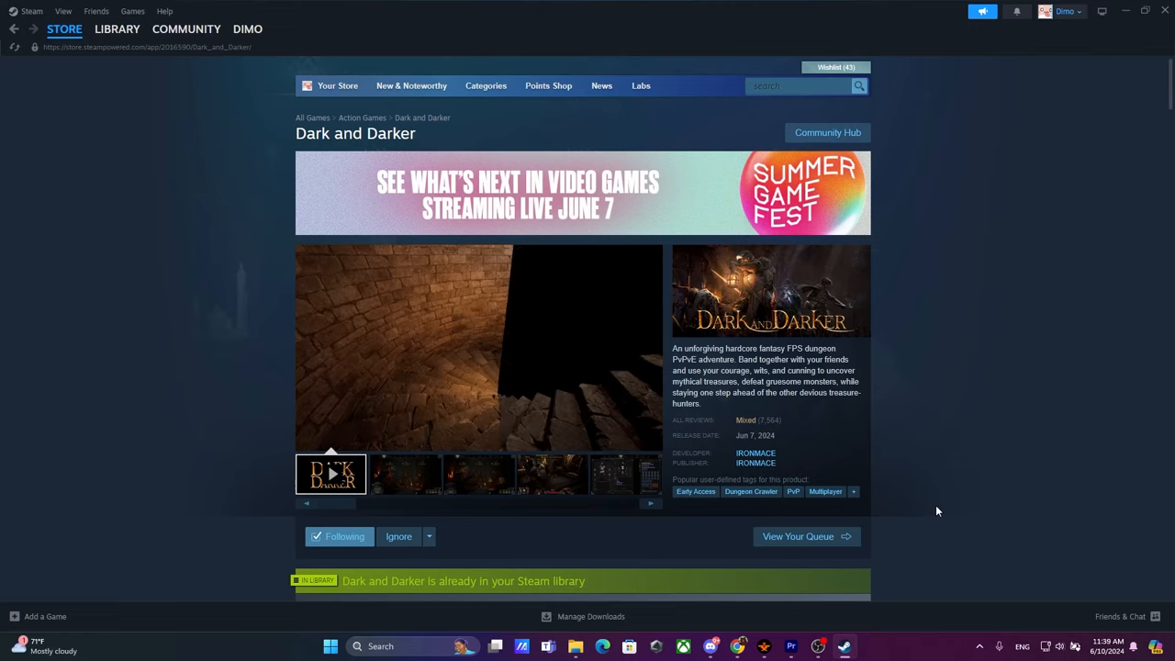
{"action": "mouse_move", "coordinate": [920, 514]}
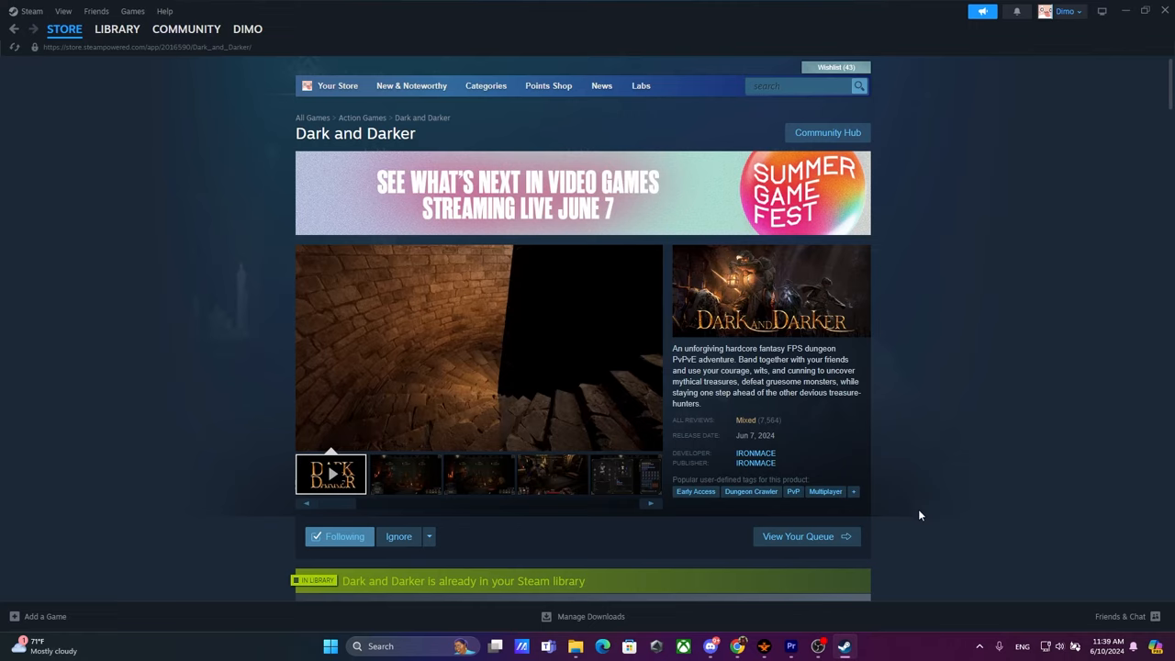
{"action": "mouse_move", "coordinate": [916, 517]}
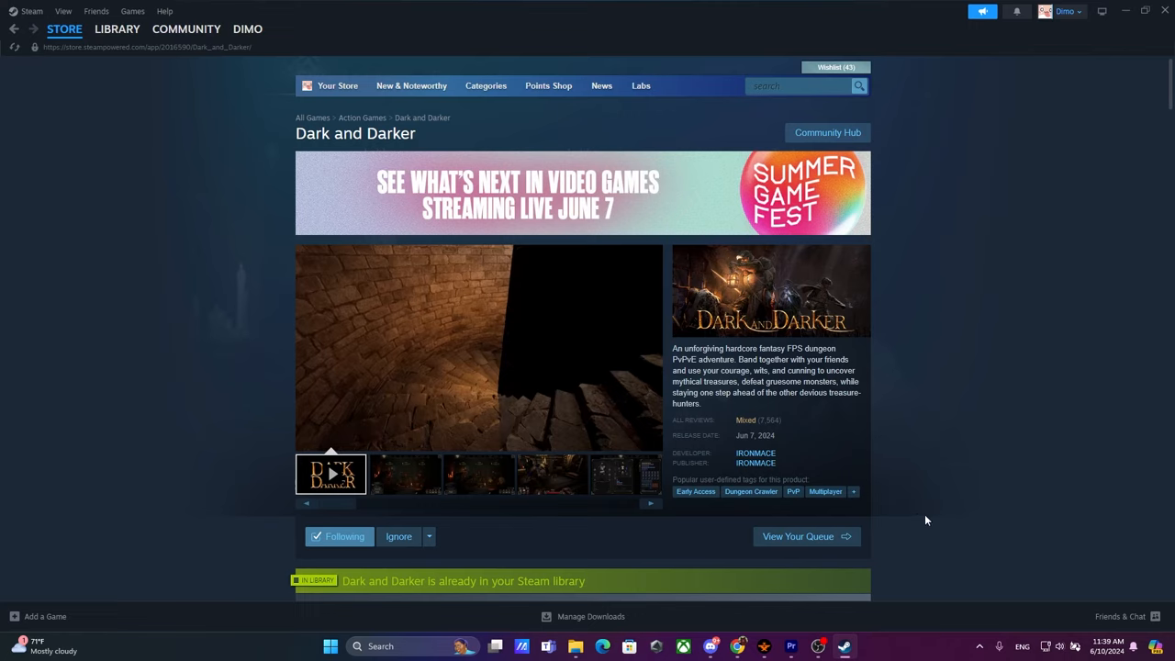
{"action": "mouse_move", "coordinate": [922, 516]}
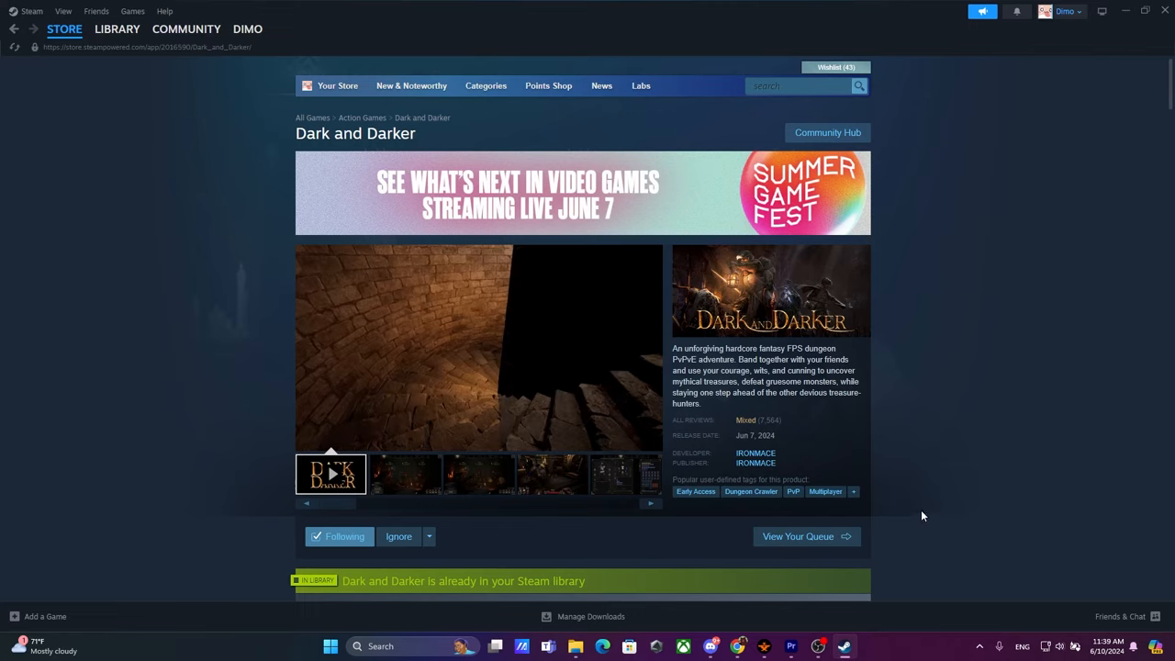
Scroll down the Dark and Darker store page to the Recent Events & Announcements section with the Hotfix #52-1 card
{"action": "scroll", "scroll_direction": "down", "scroll_amount": 3}
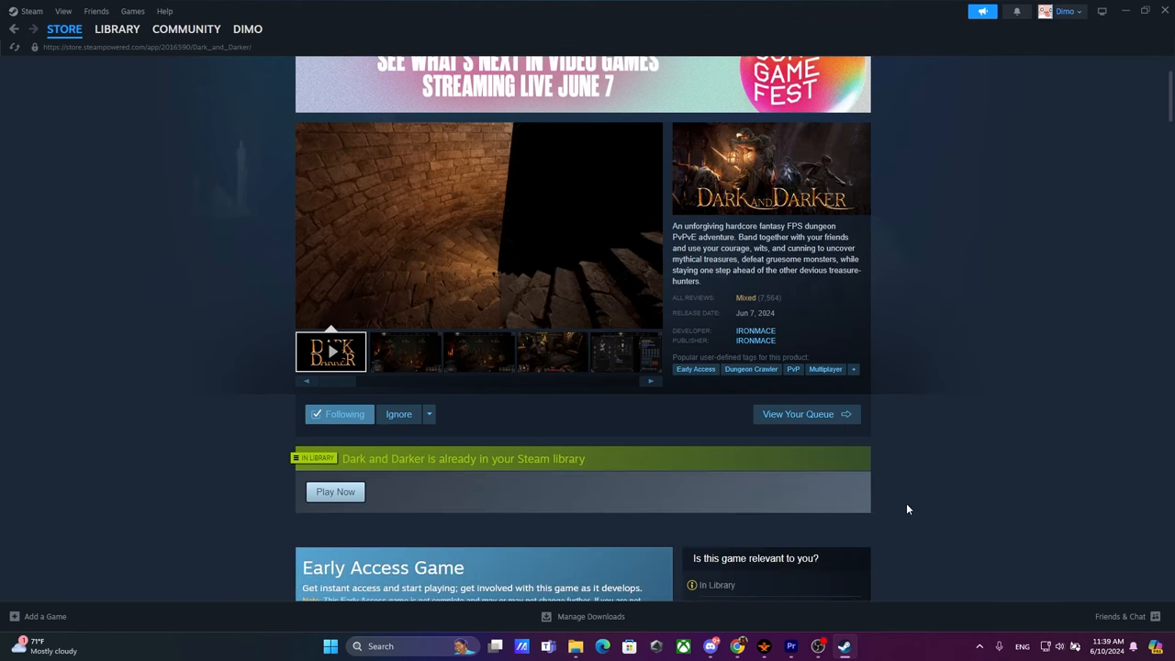
{"action": "scroll", "scroll_direction": "down", "scroll_amount": 3}
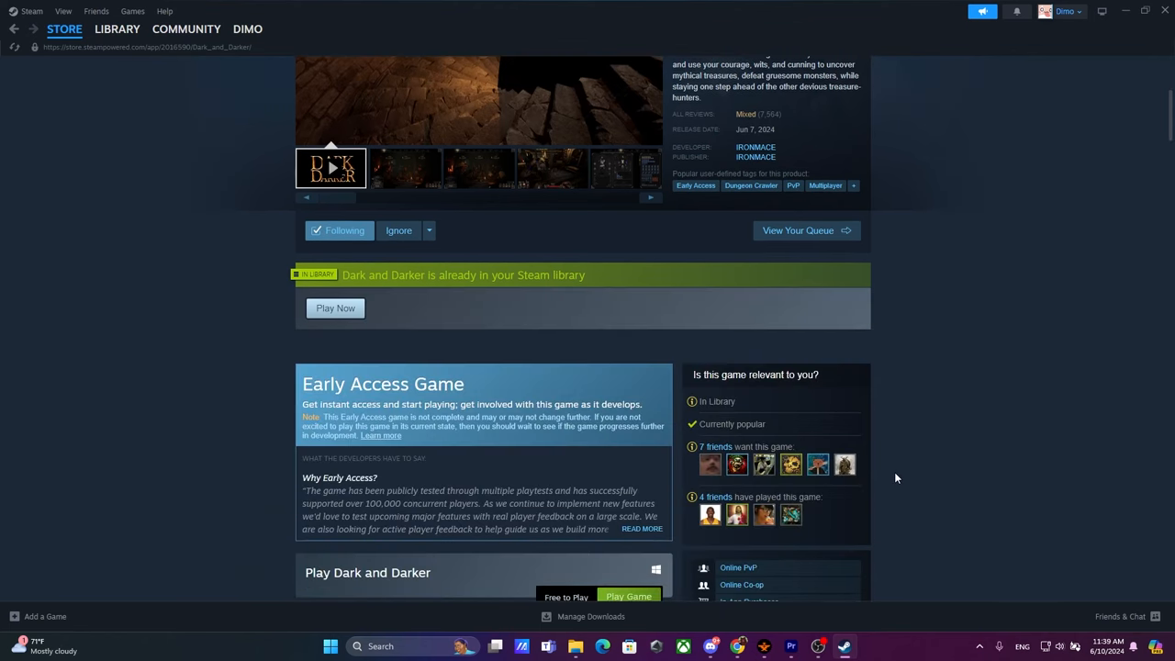
{"action": "scroll", "scroll_direction": "down", "scroll_amount": 3}
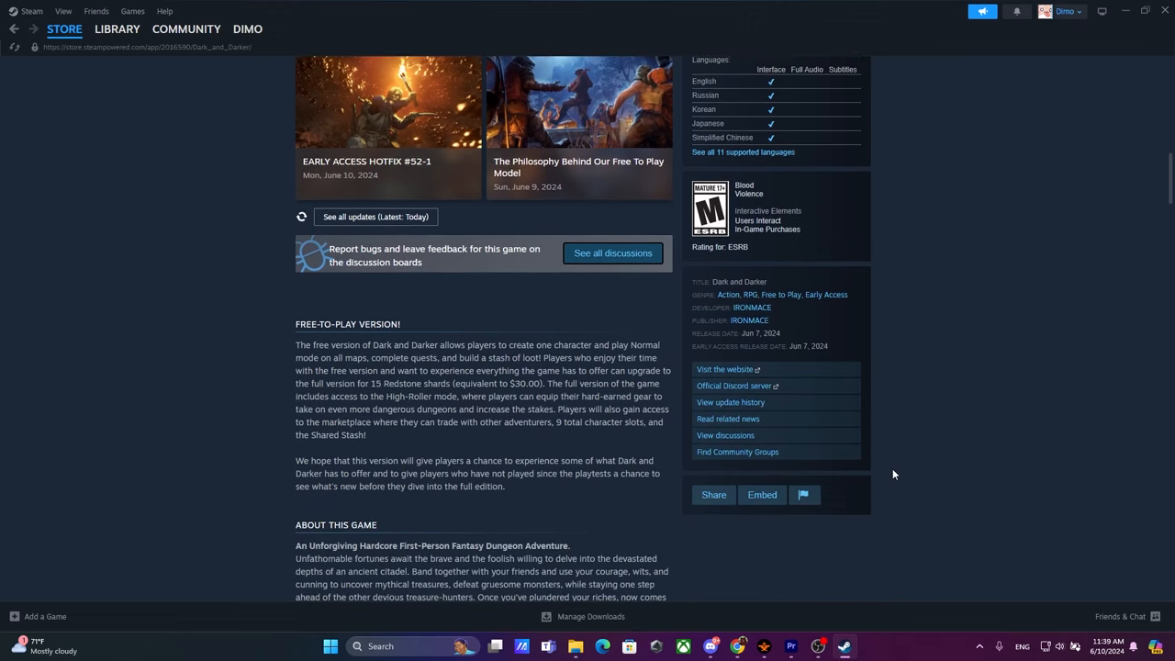
{"action": "mouse_move", "coordinate": [888, 468]}
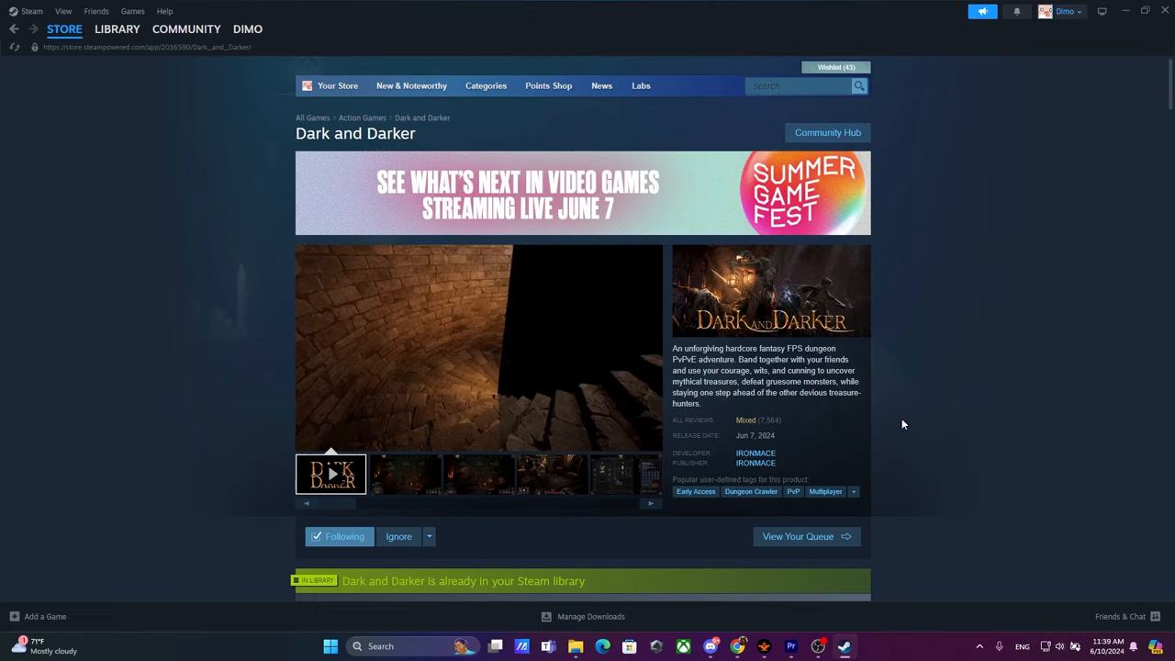
{"action": "mouse_move", "coordinate": [914, 421]}
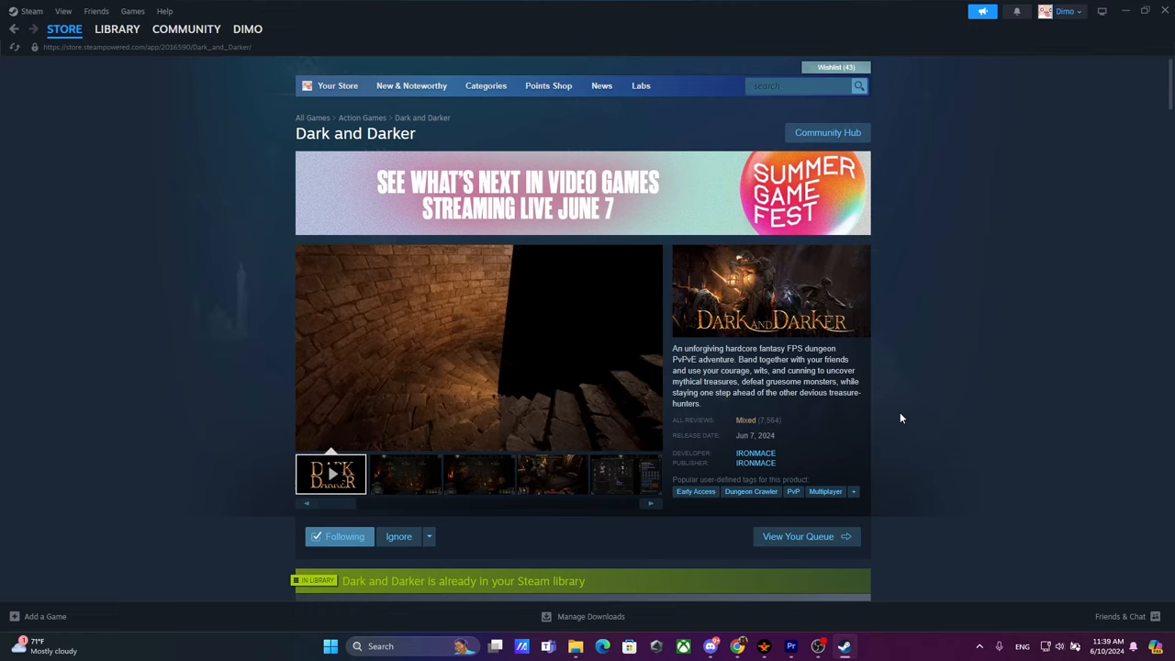
{"action": "mouse_move", "coordinate": [845, 426]}
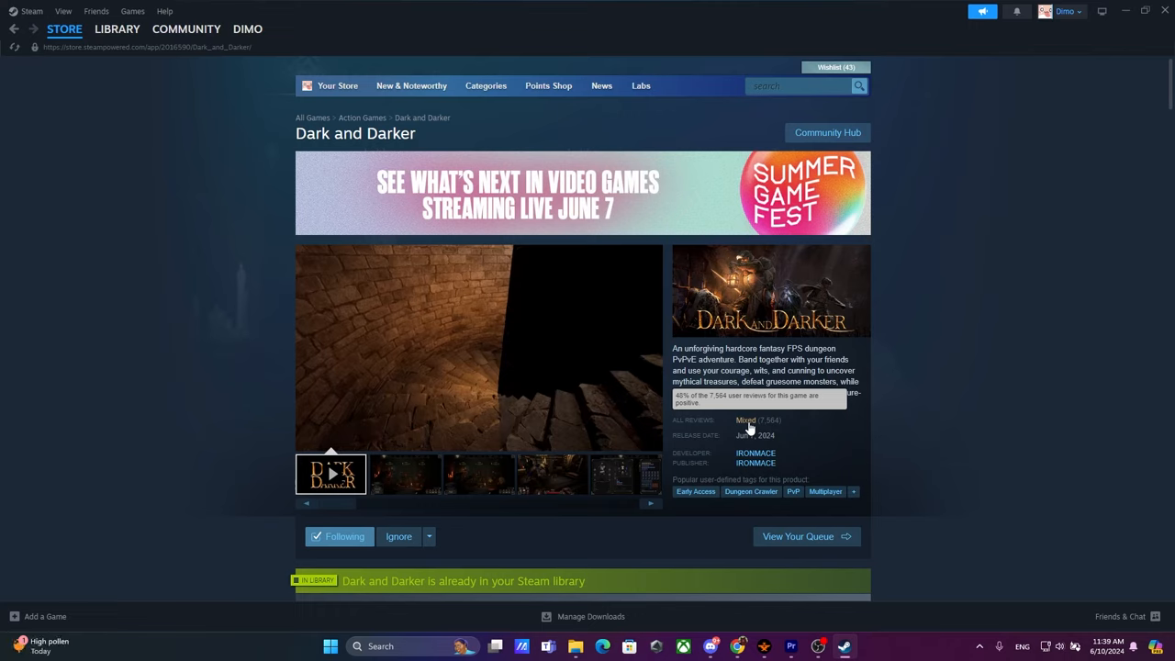
{"action": "scroll", "scroll_direction": "down", "scroll_amount": 3}
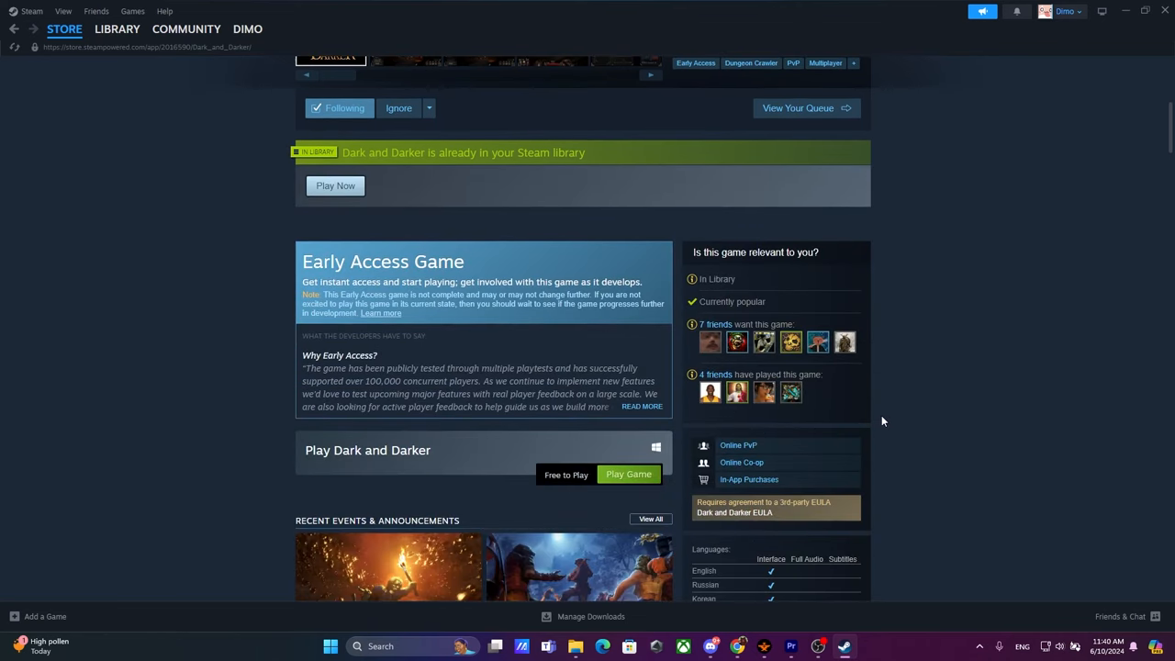
{"action": "scroll", "scroll_direction": "down", "scroll_amount": 3}
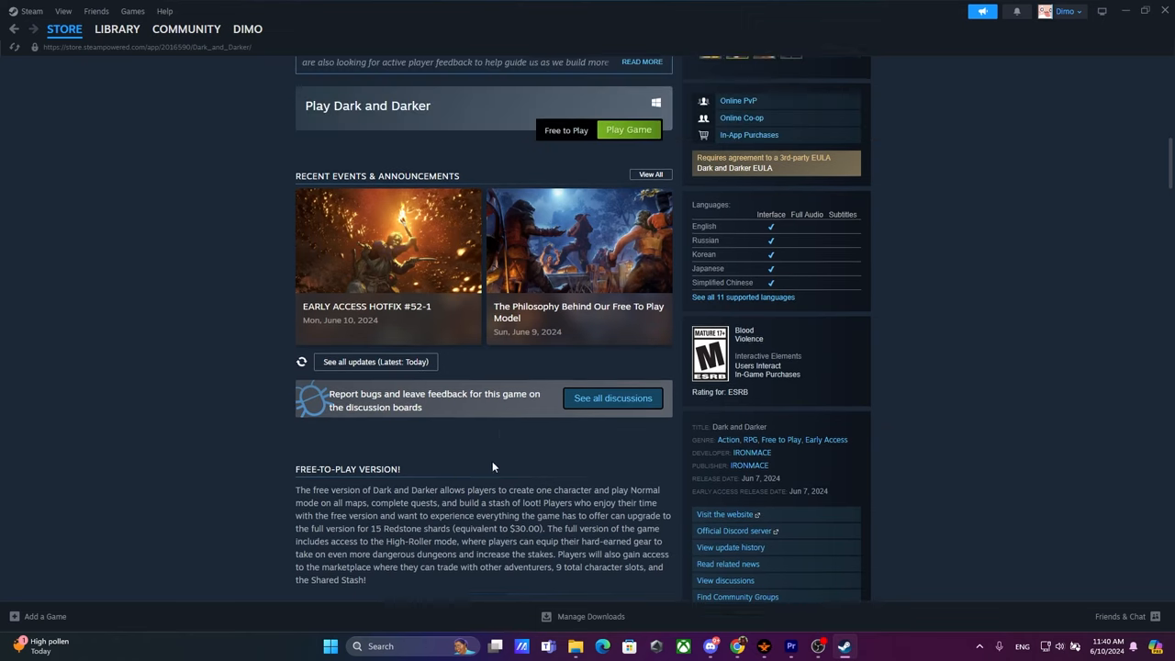
{"action": "scroll", "scroll_direction": "down", "scroll_amount": 3}
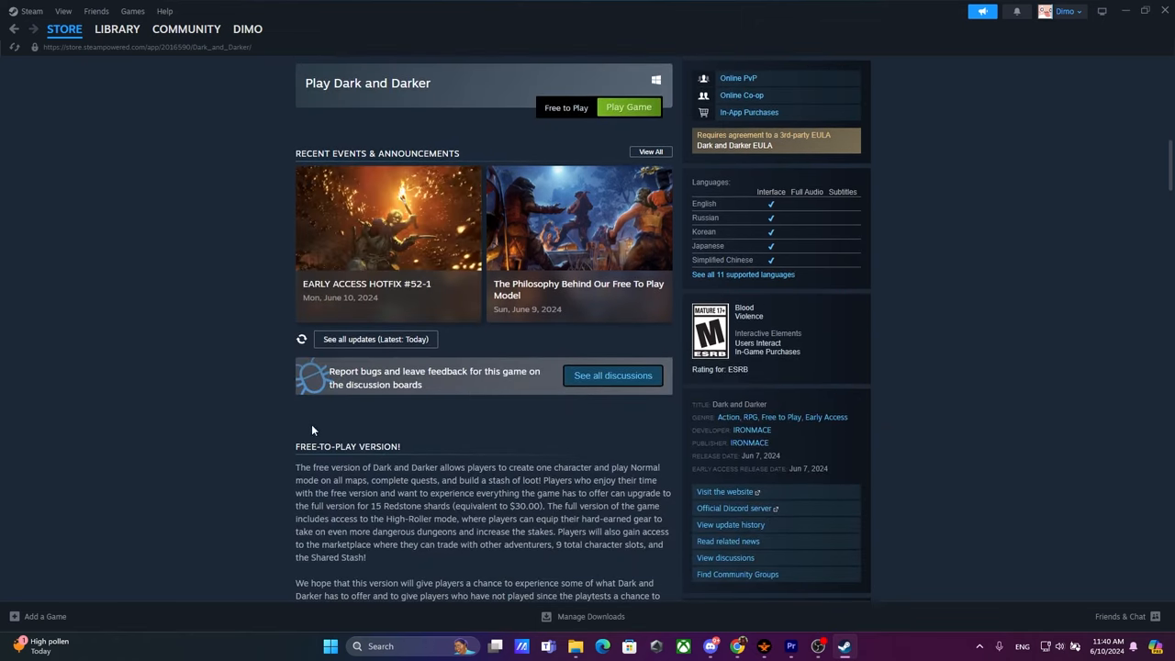
{"action": "scroll", "scroll_direction": "down", "scroll_amount": 3}
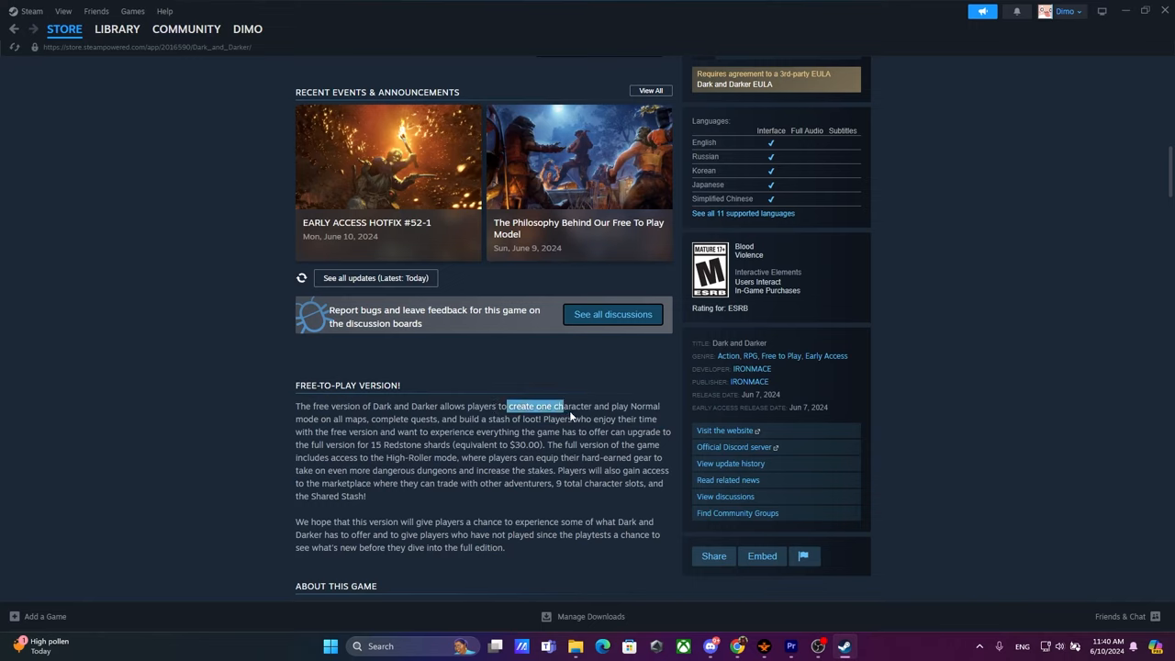
{"action": "mouse_move", "coordinate": [356, 415]}
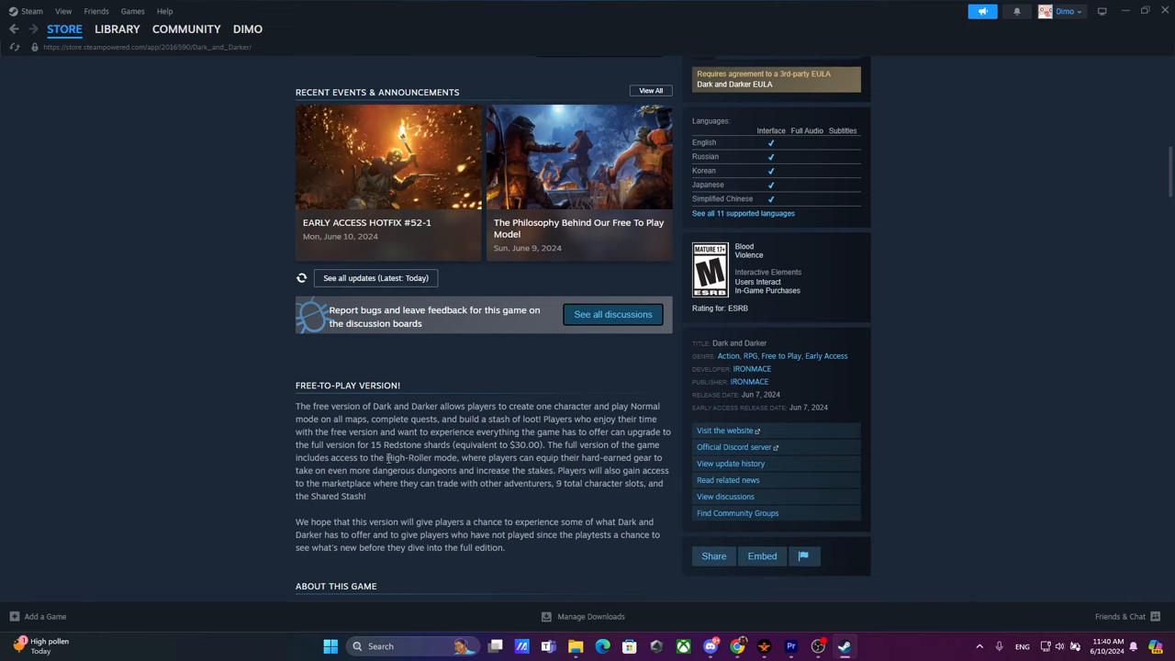
{"action": "mouse_move", "coordinate": [419, 442]}
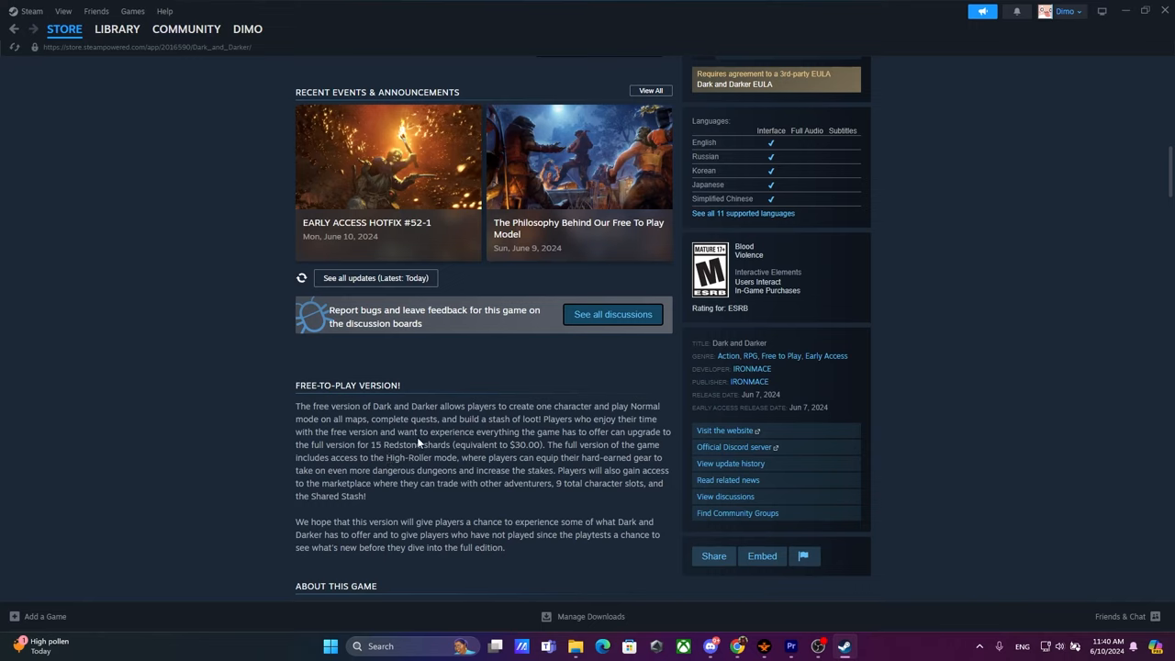
{"action": "mouse_move", "coordinate": [415, 442]}
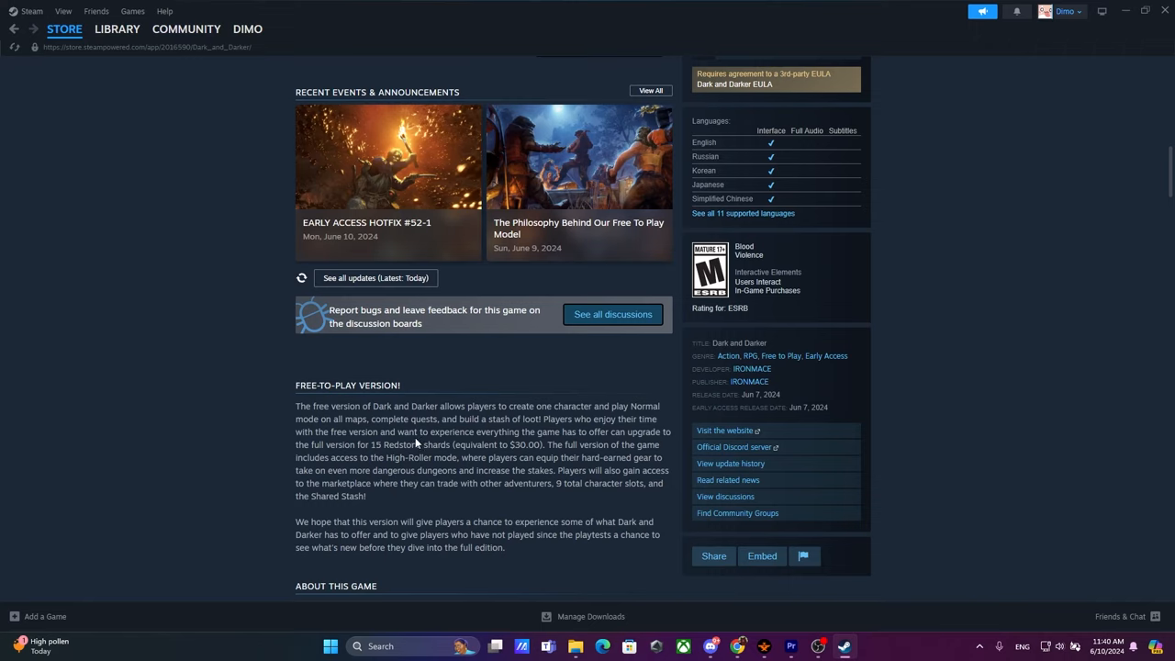
{"action": "mouse_move", "coordinate": [450, 431]}
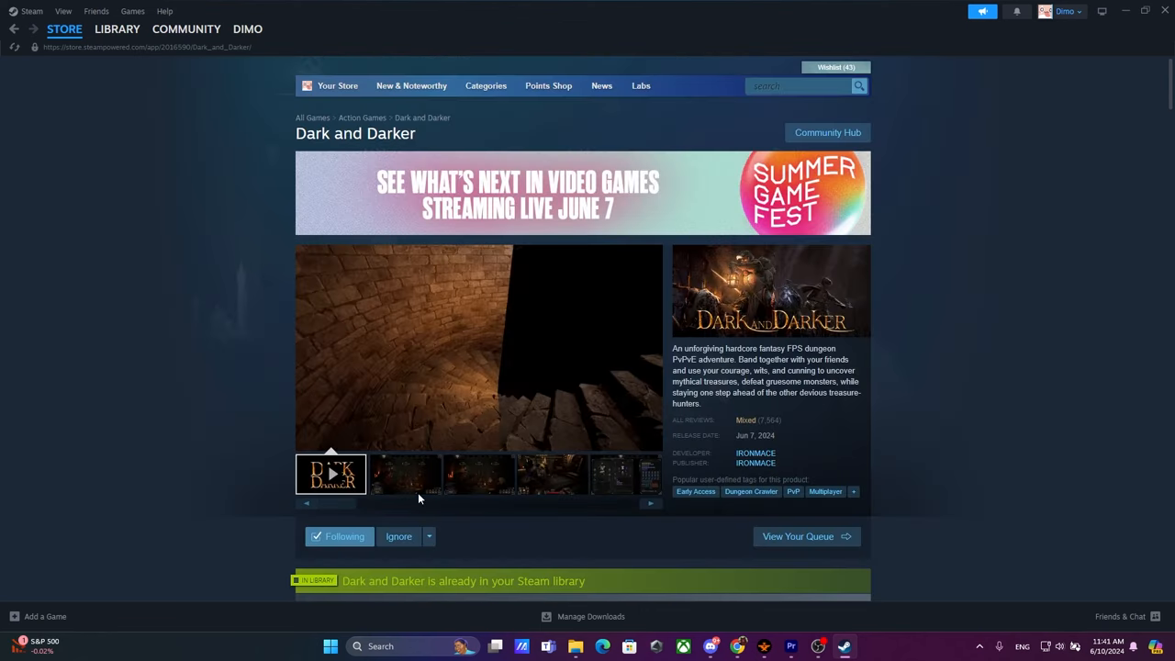
{"action": "scroll", "scroll_direction": "down", "scroll_amount": 3}
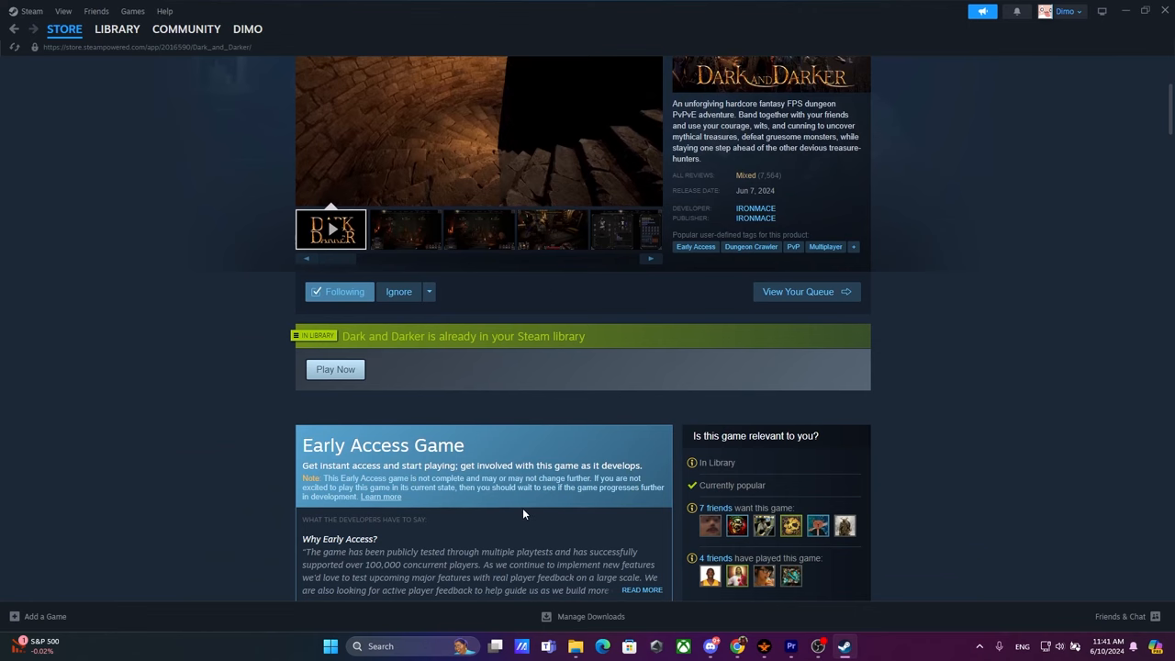
{"action": "scroll", "scroll_direction": "down", "scroll_amount": 3}
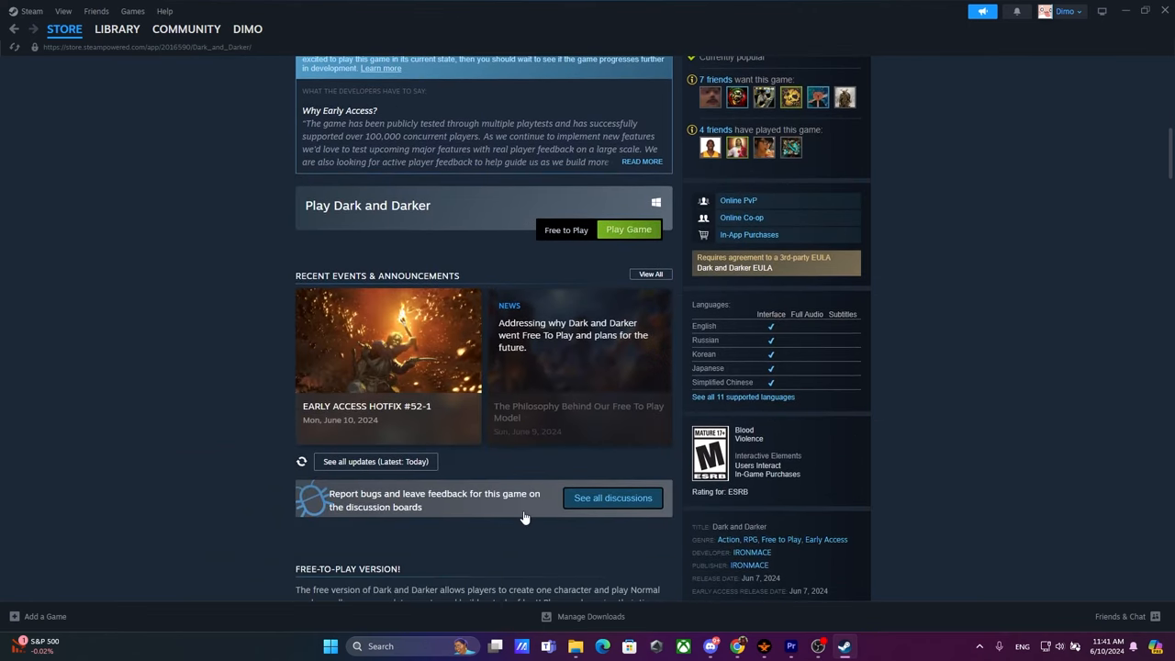
{"action": "scroll", "scroll_direction": "down", "scroll_amount": 3}
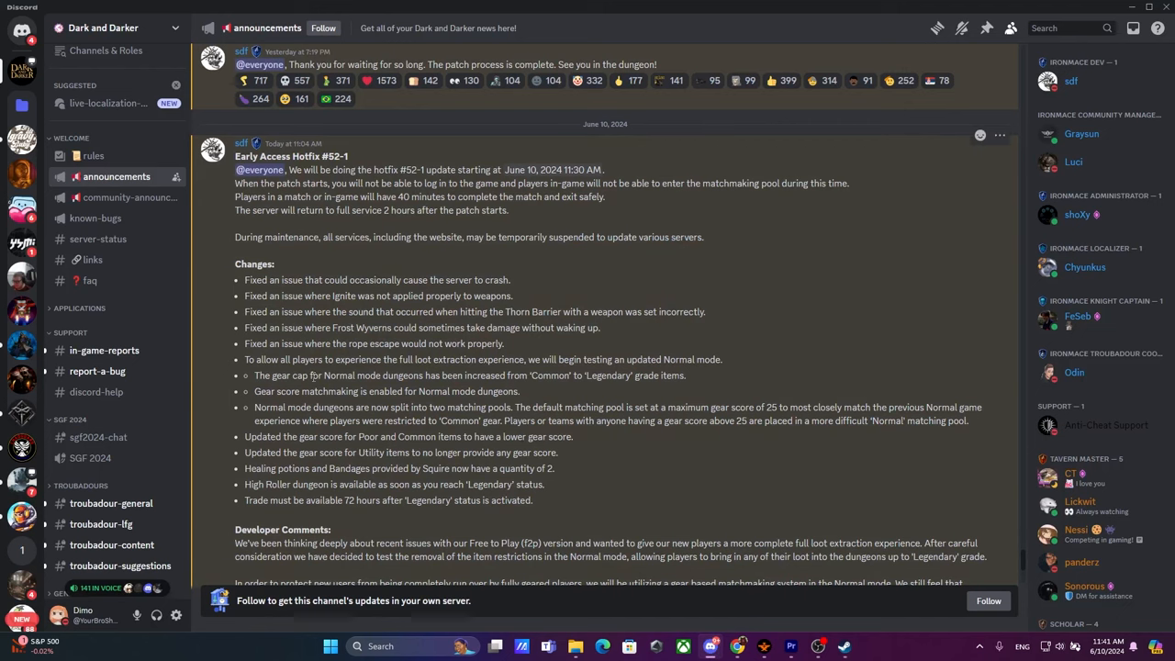
{"action": "left_click_drag", "start_coordinate": [323, 374], "coordinate": [444, 374]}
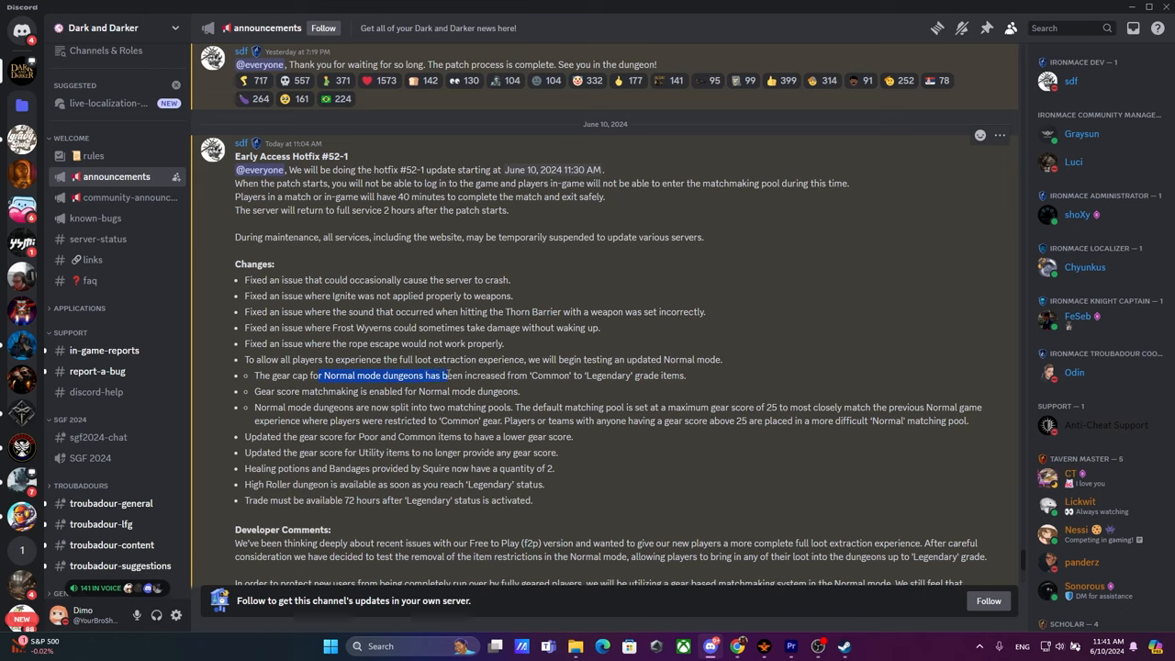
{"action": "left_click_drag", "start_coordinate": [444, 374], "coordinate": [551, 375]}
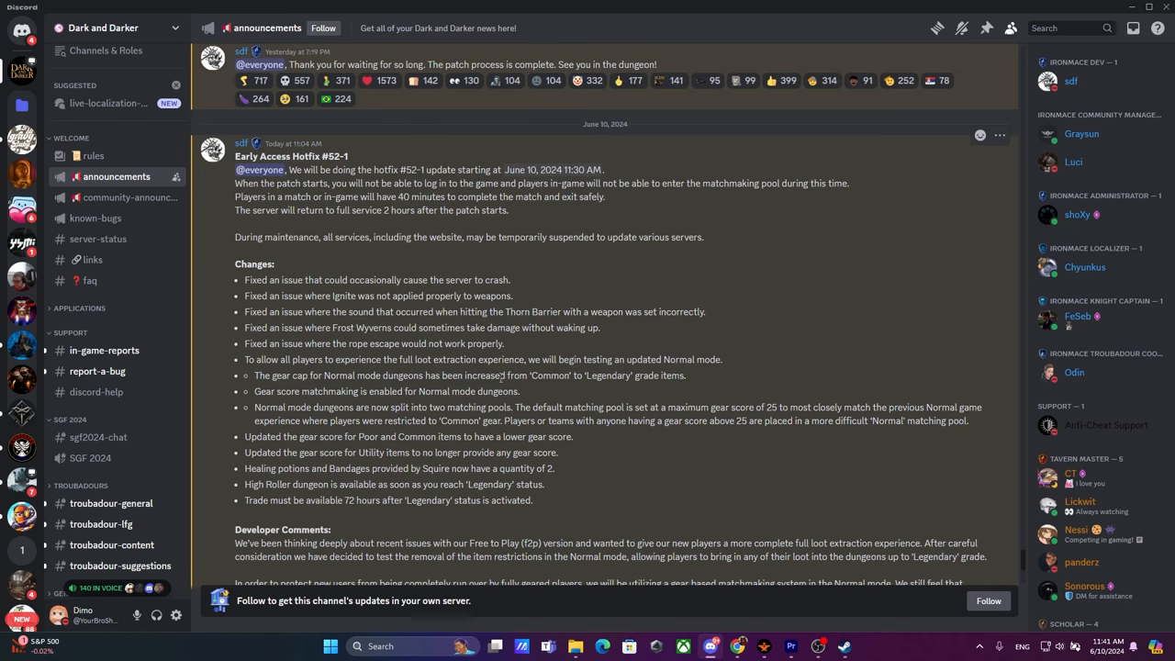
{"action": "double_click", "coordinate": [305, 391]}
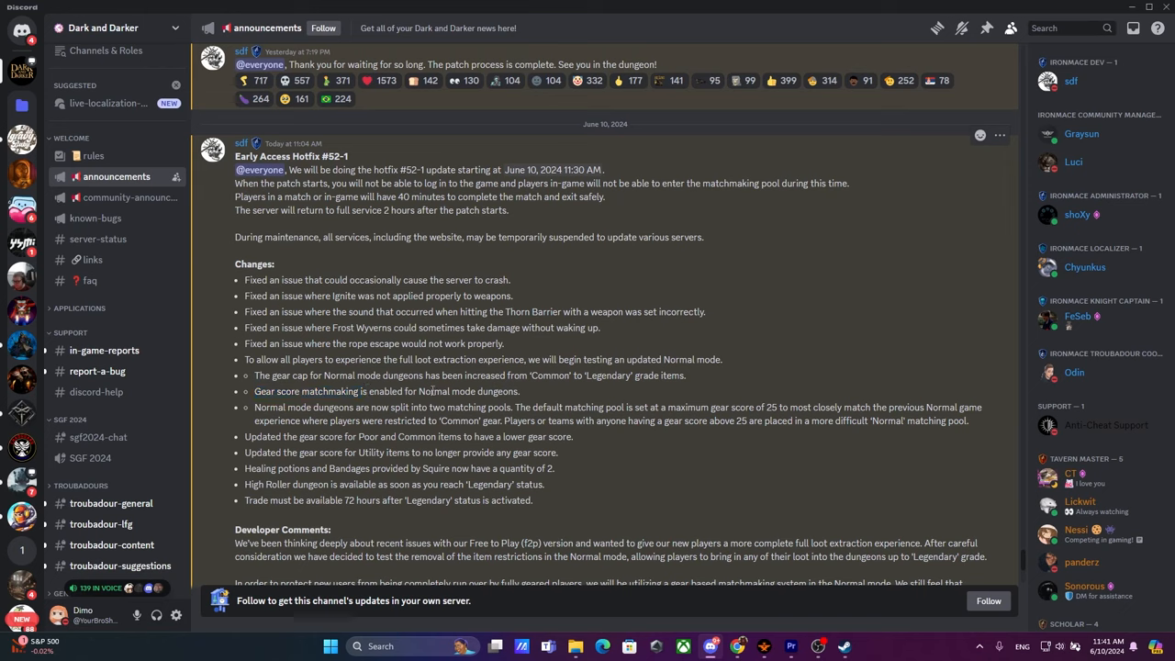
{"action": "mouse_move", "coordinate": [517, 406]}
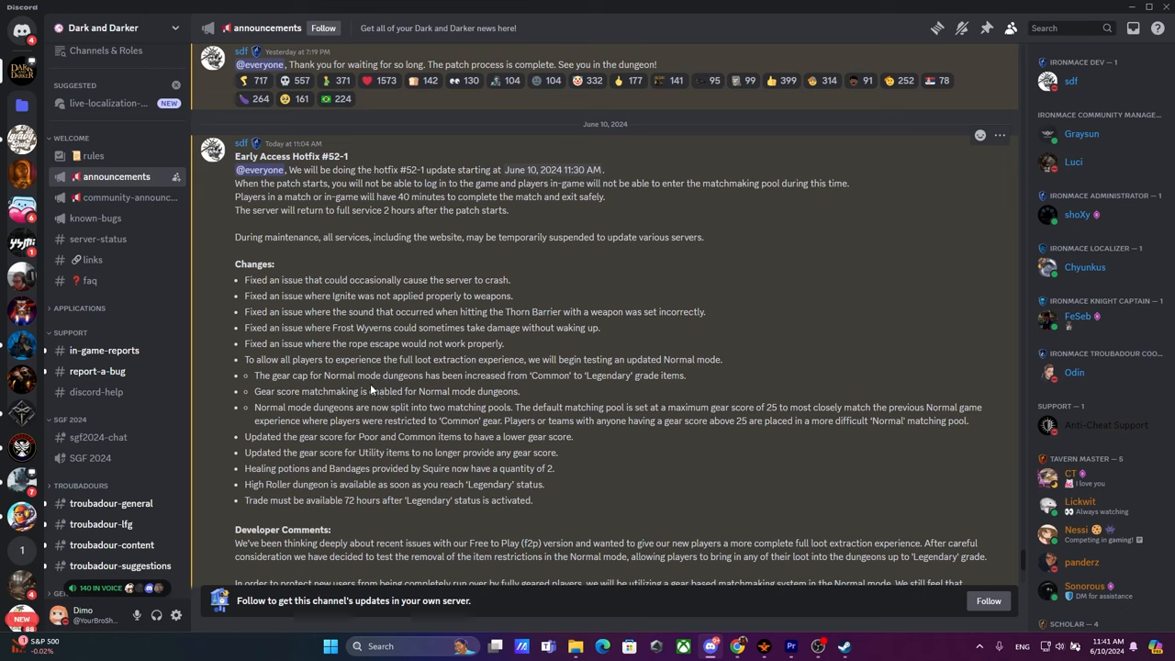
{"action": "mouse_move", "coordinate": [369, 393]}
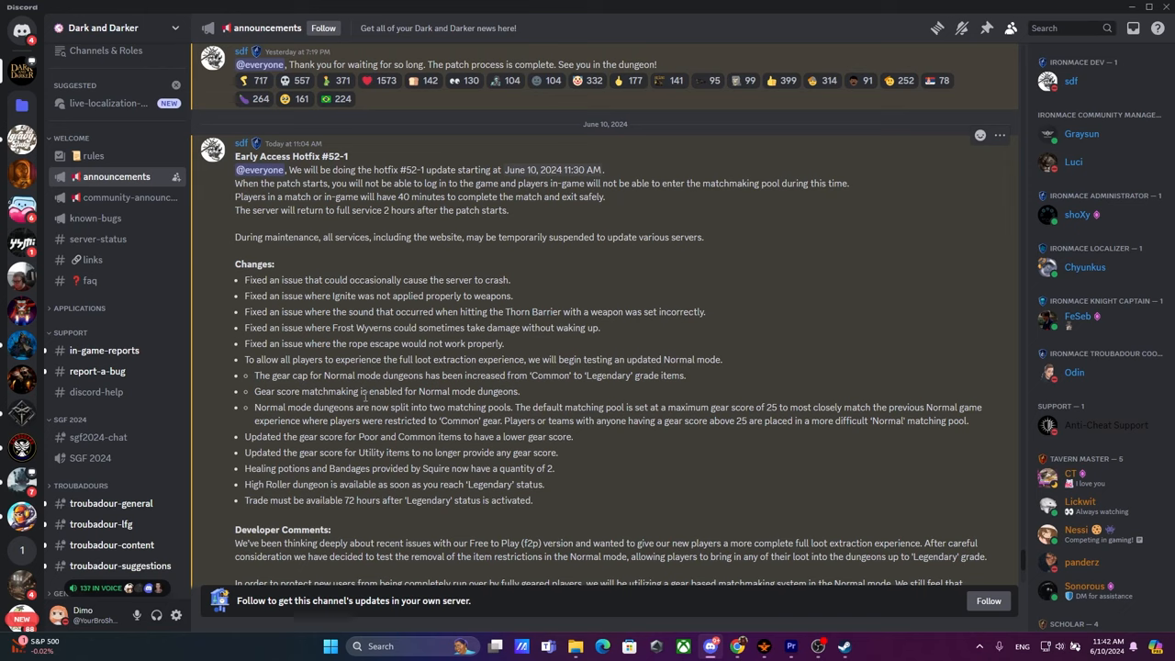
{"action": "mouse_move", "coordinate": [369, 404]}
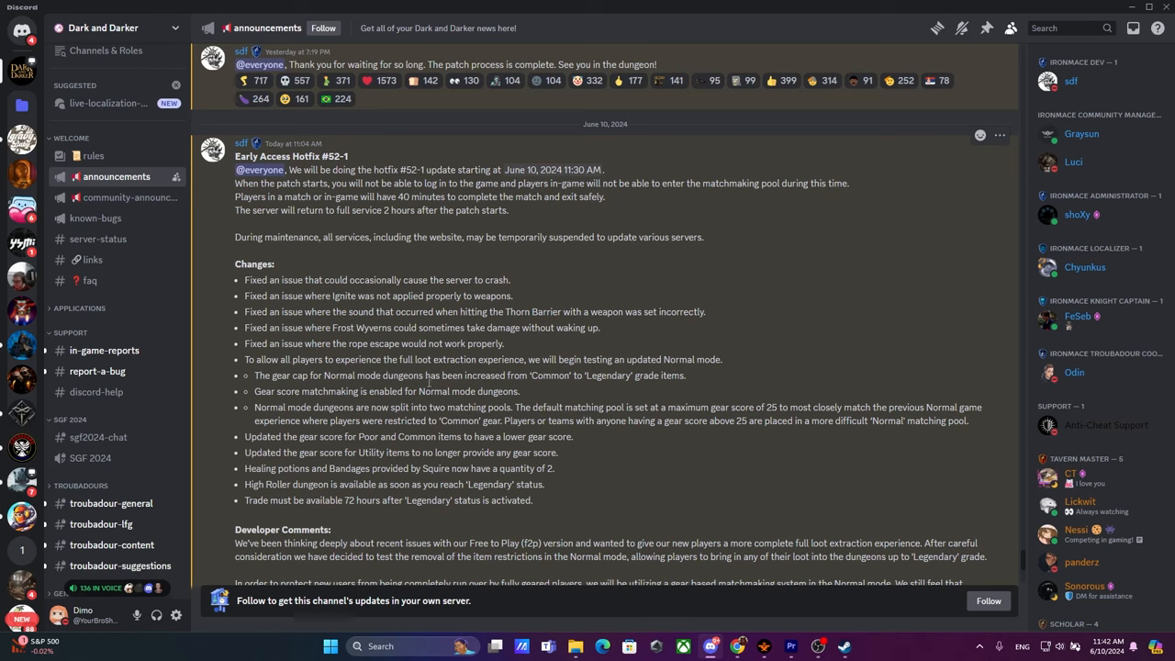
{"action": "mouse_move", "coordinate": [424, 388]}
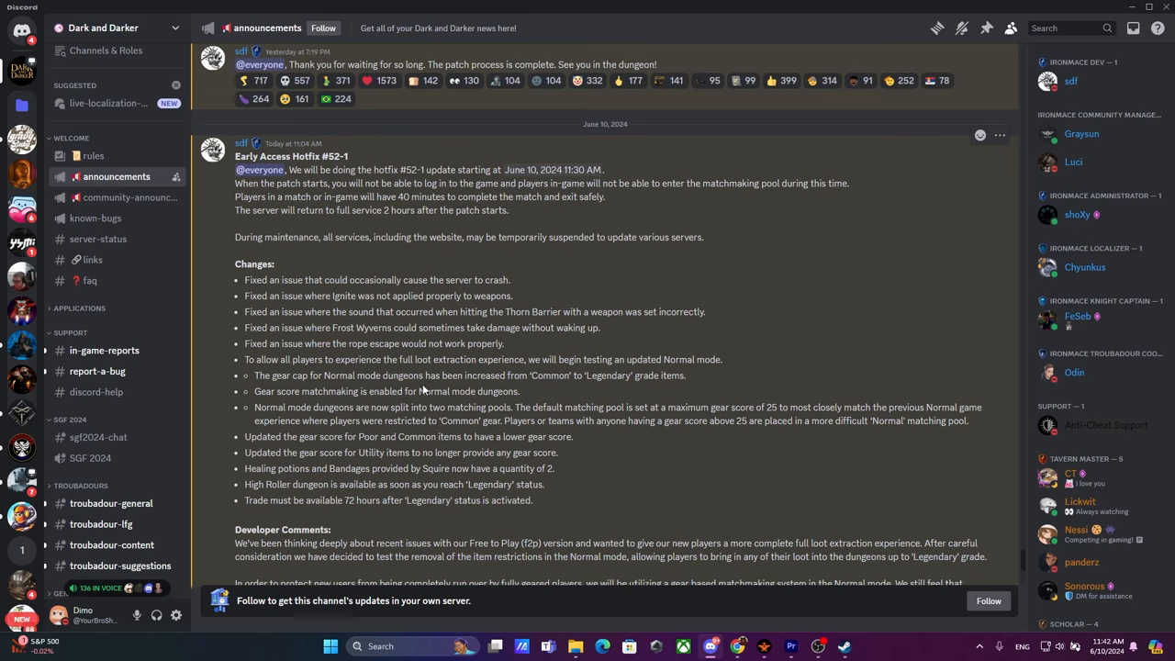
{"action": "mouse_move", "coordinate": [554, 356]}
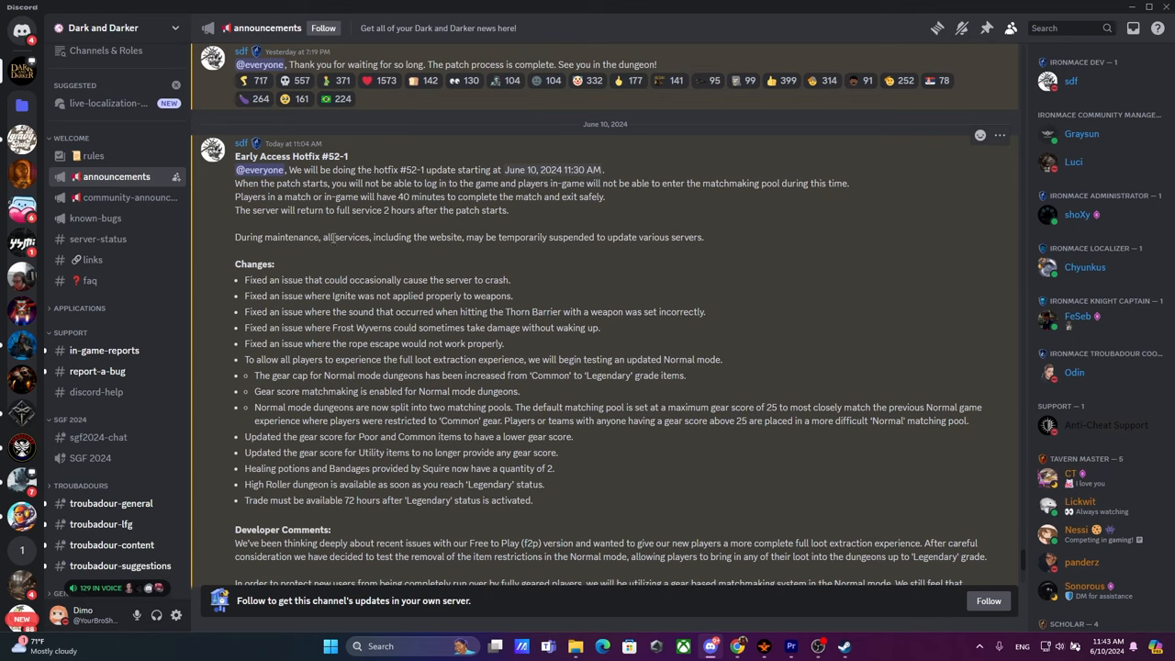
{"action": "scroll", "scroll_direction": "down", "scroll_amount": 3}
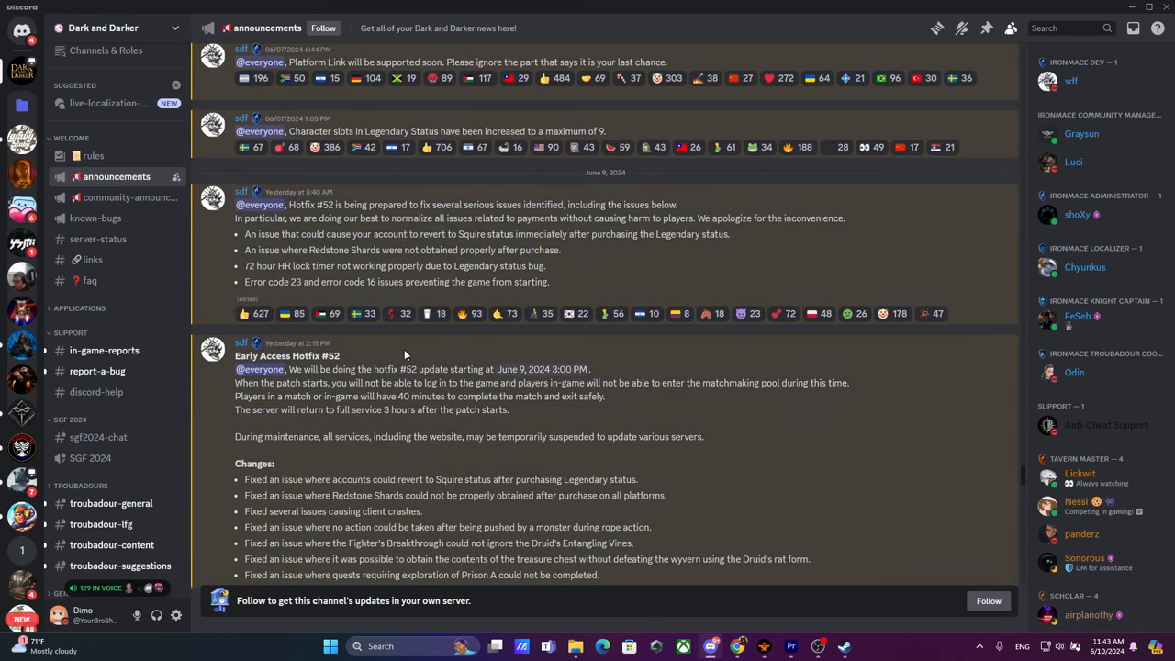
{"action": "double_click", "coordinate": [569, 369]}
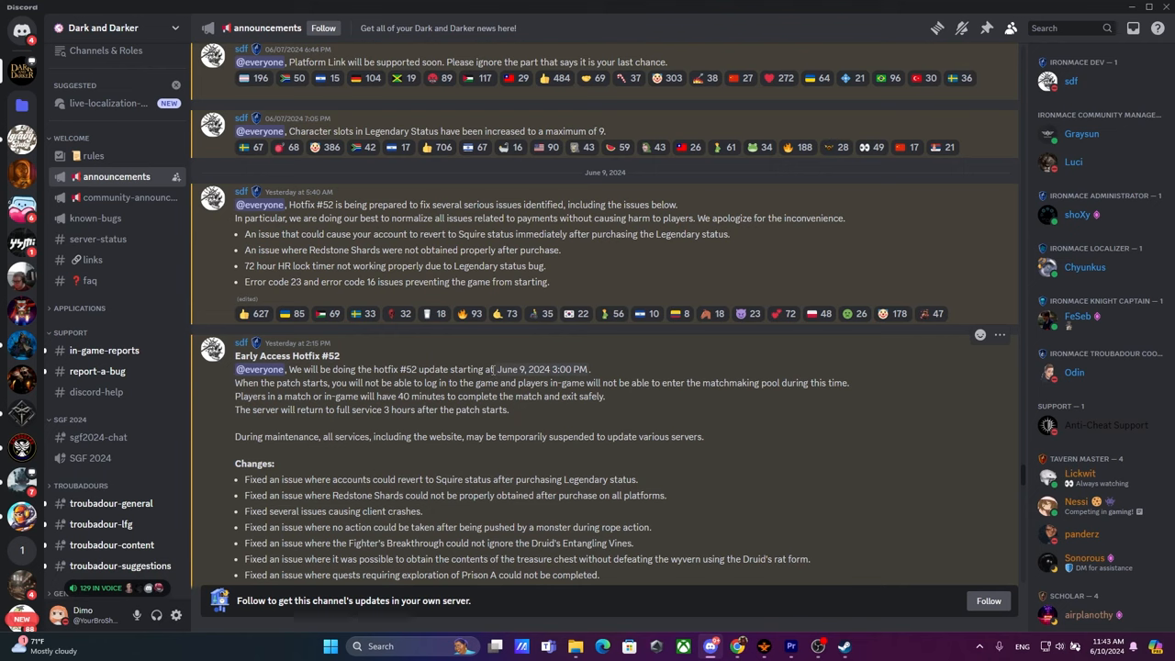
{"action": "scroll", "scroll_direction": "down", "scroll_amount": 3}
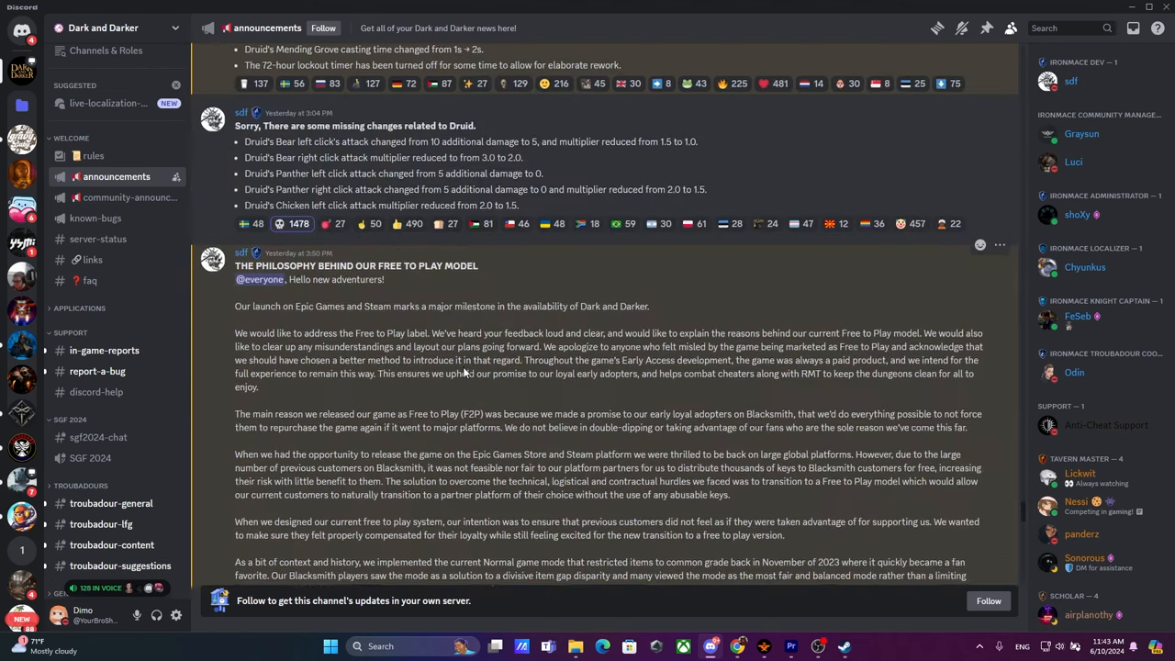
{"action": "scroll", "scroll_direction": "down", "scroll_amount": 3}
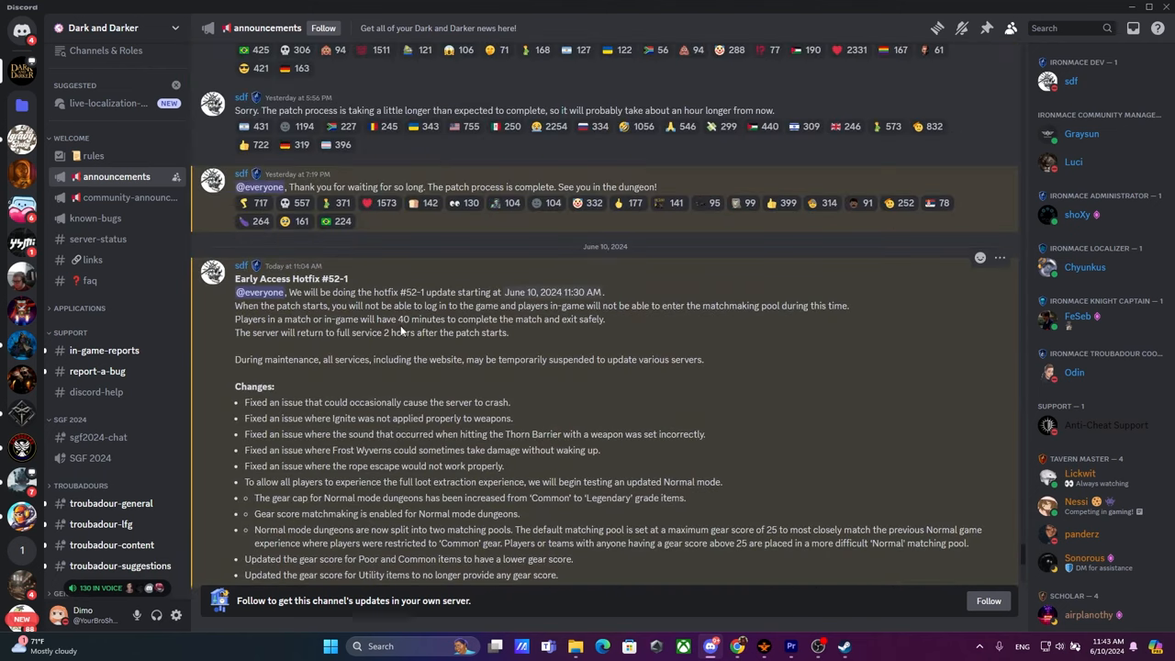
{"action": "mouse_move", "coordinate": [566, 292]}
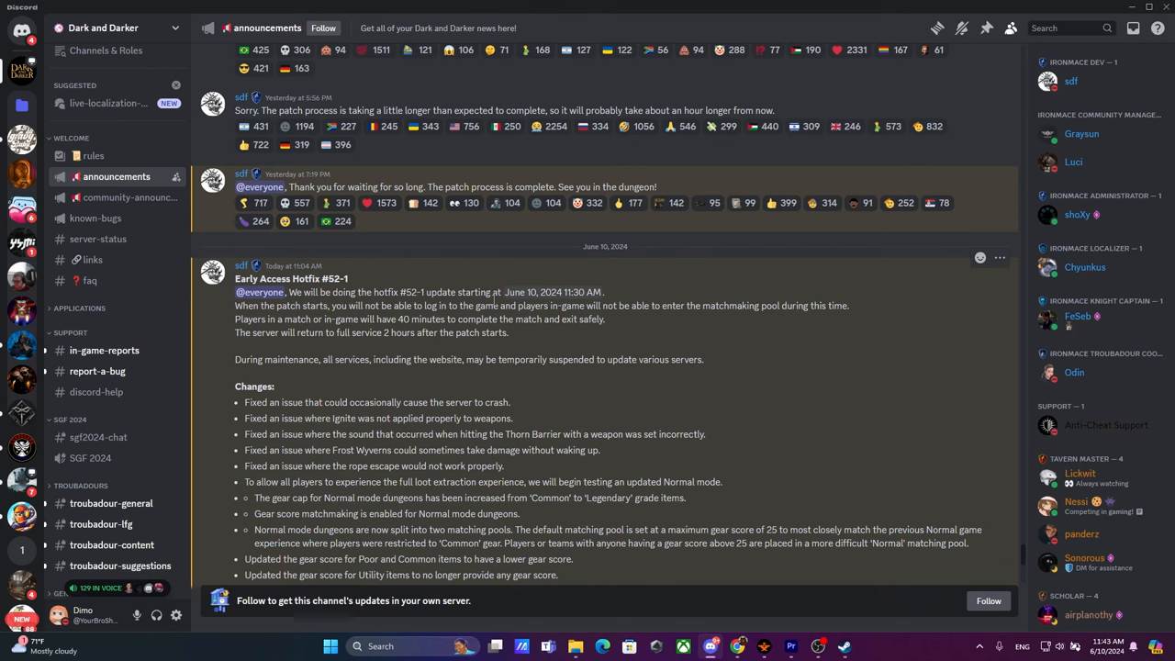
{"action": "scroll", "scroll_direction": "down", "scroll_amount": 3}
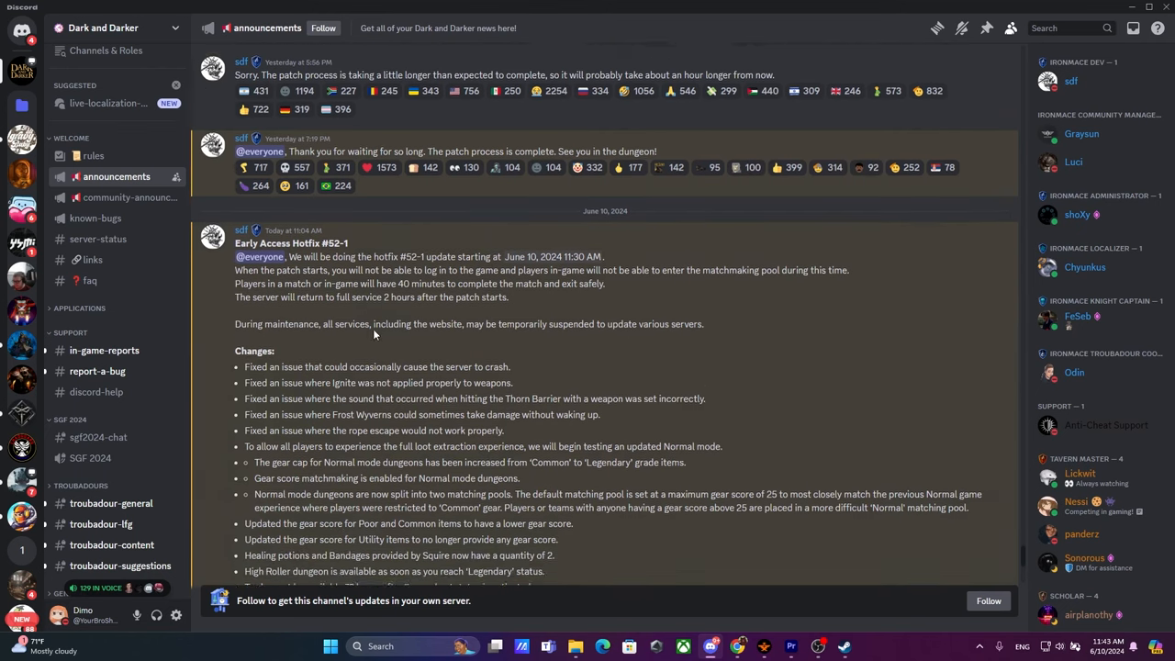
{"action": "scroll", "scroll_direction": "down", "scroll_amount": 3}
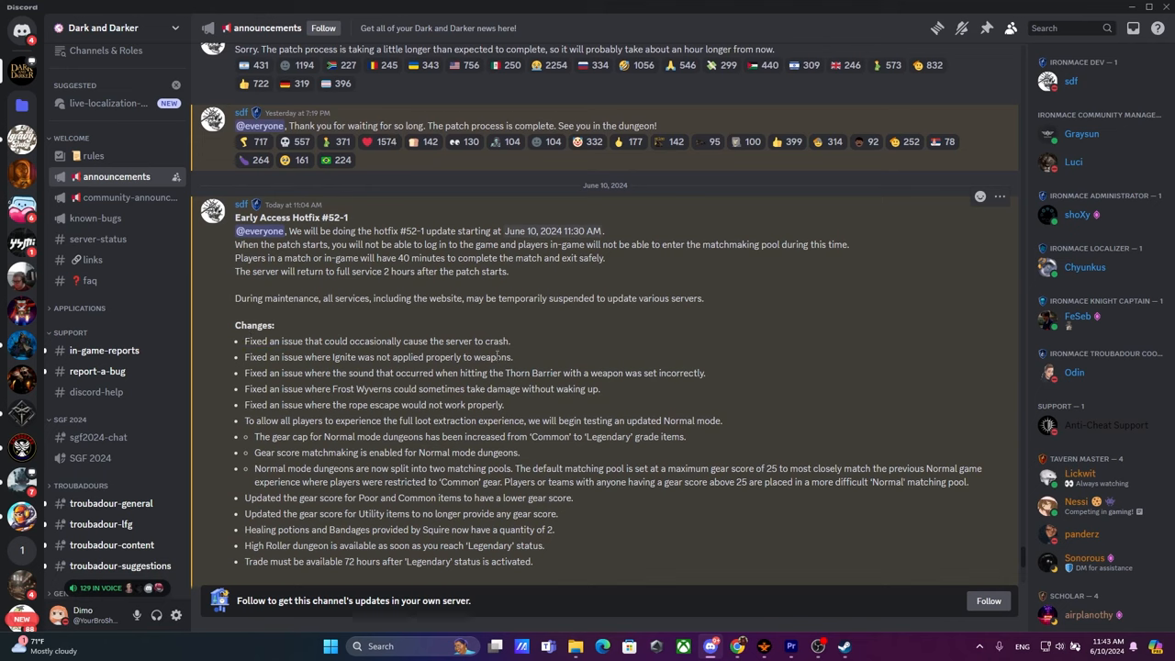
{"action": "mouse_move", "coordinate": [275, 360]}
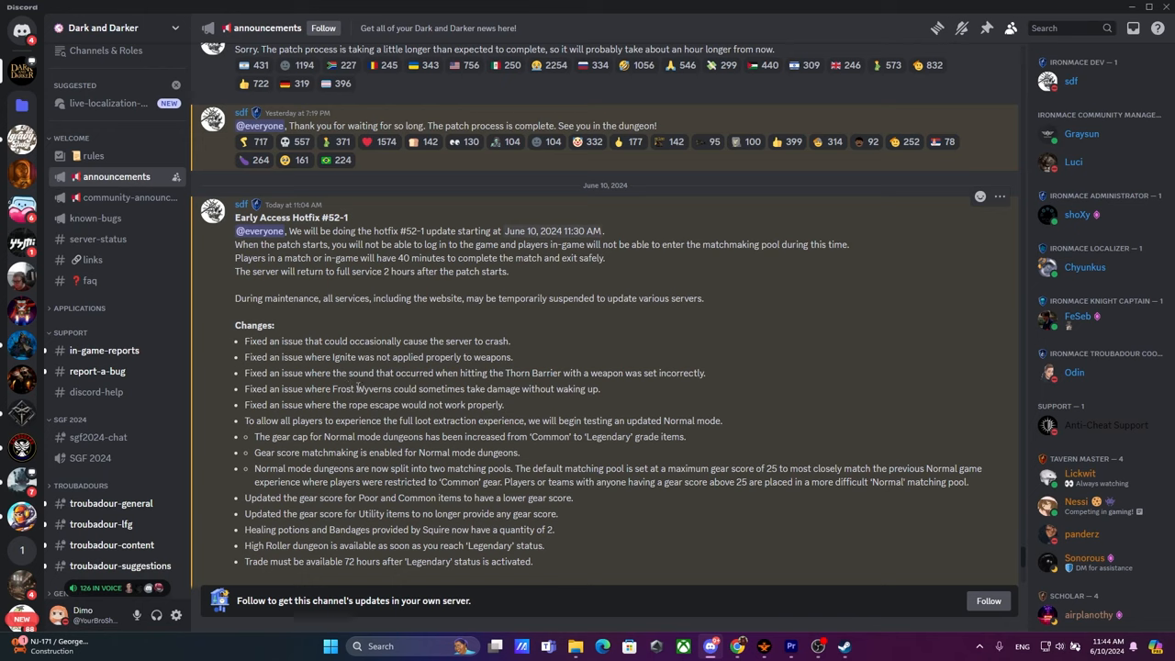
{"action": "mouse_move", "coordinate": [505, 411]}
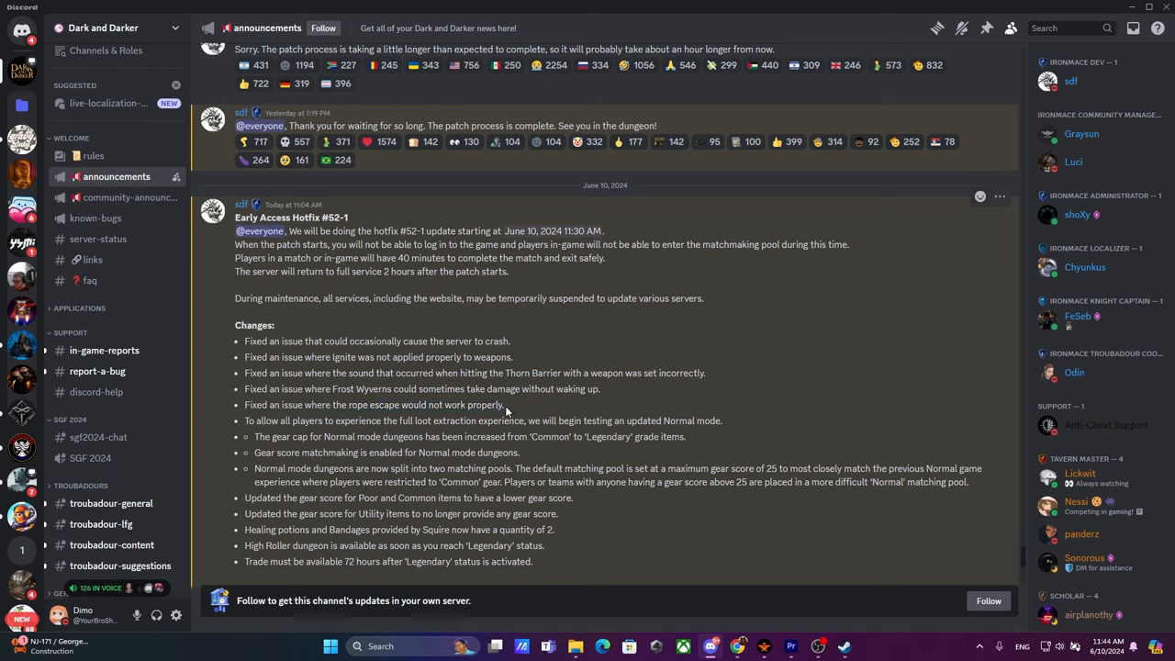
{"action": "mouse_move", "coordinate": [504, 408]}
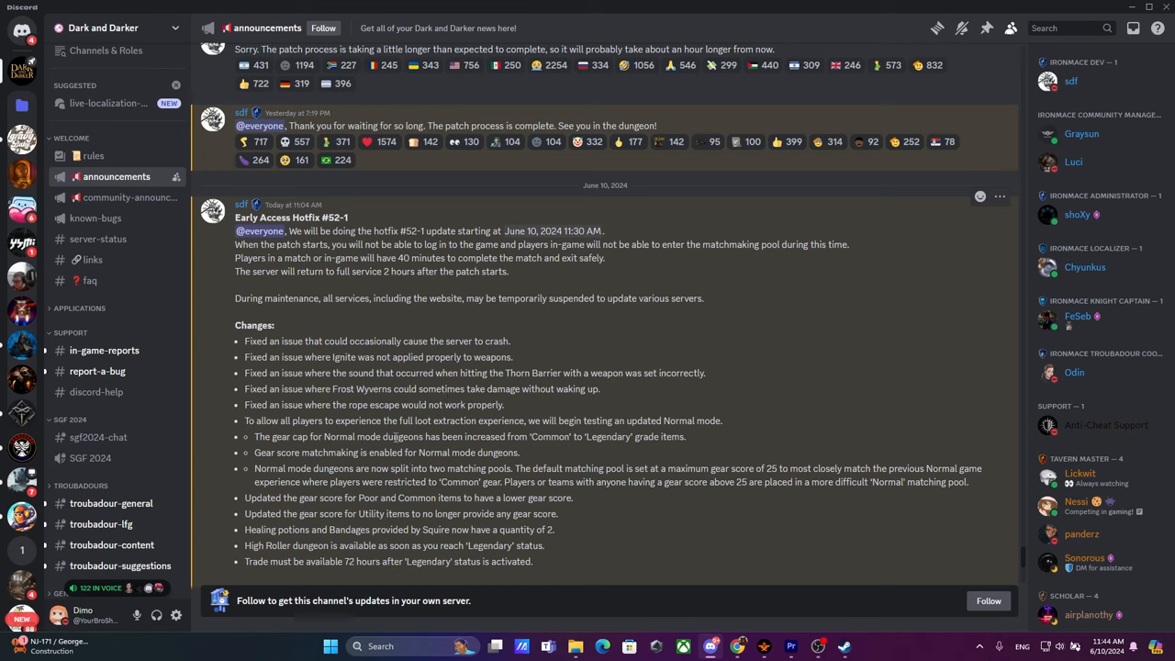
{"action": "double_click", "coordinate": [353, 437]}
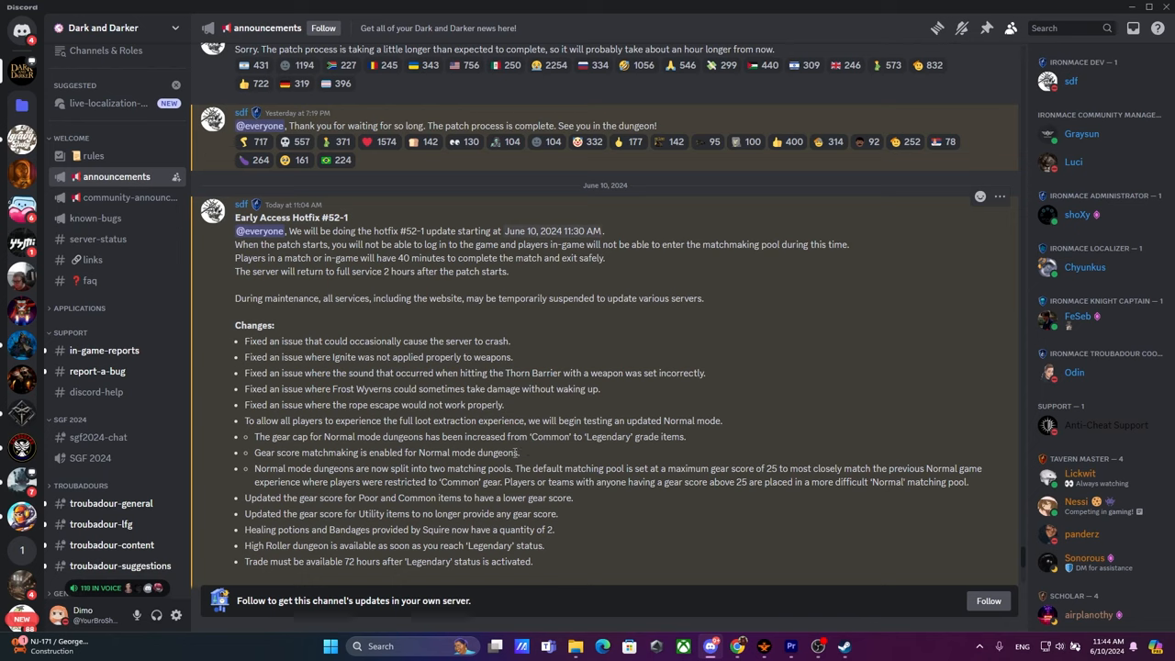
{"action": "mouse_move", "coordinate": [507, 448]}
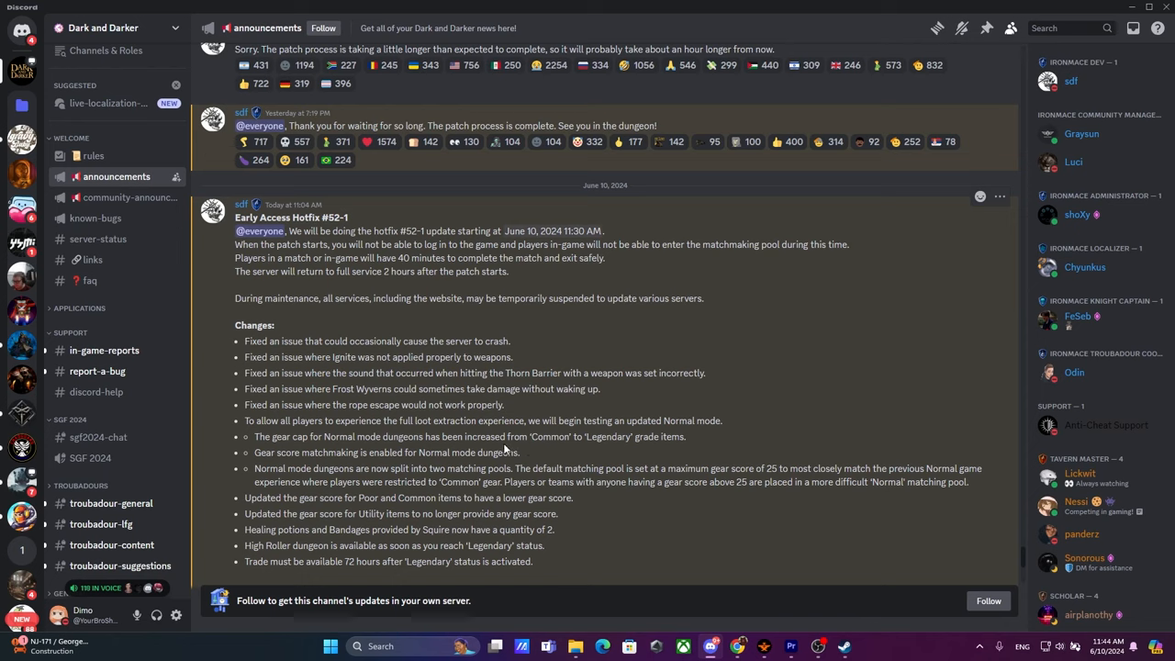
{"action": "left_click_drag", "start_coordinate": [312, 437], "coordinate": [683, 437]}
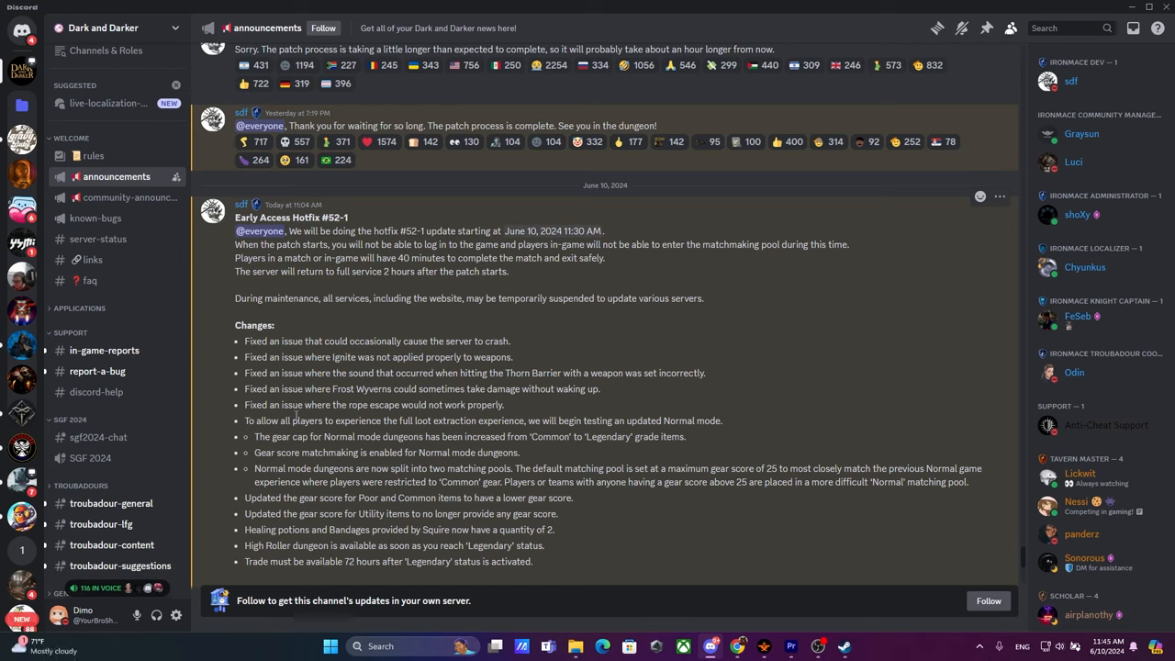
{"action": "mouse_move", "coordinate": [683, 584]}
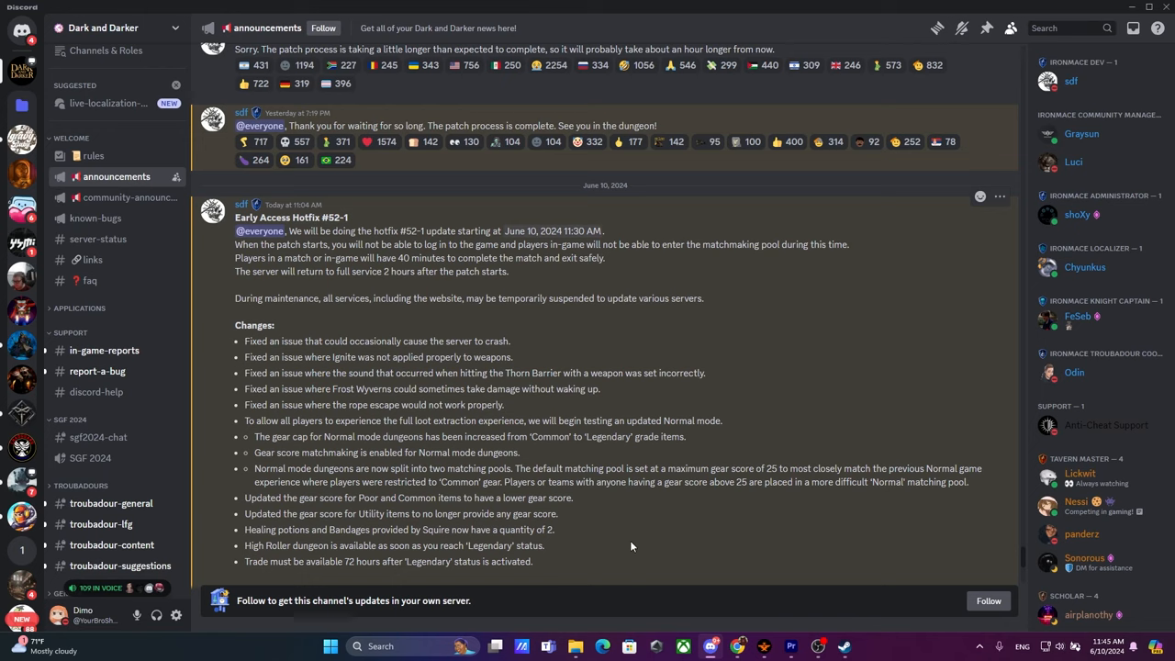
{"action": "mouse_move", "coordinate": [517, 477]}
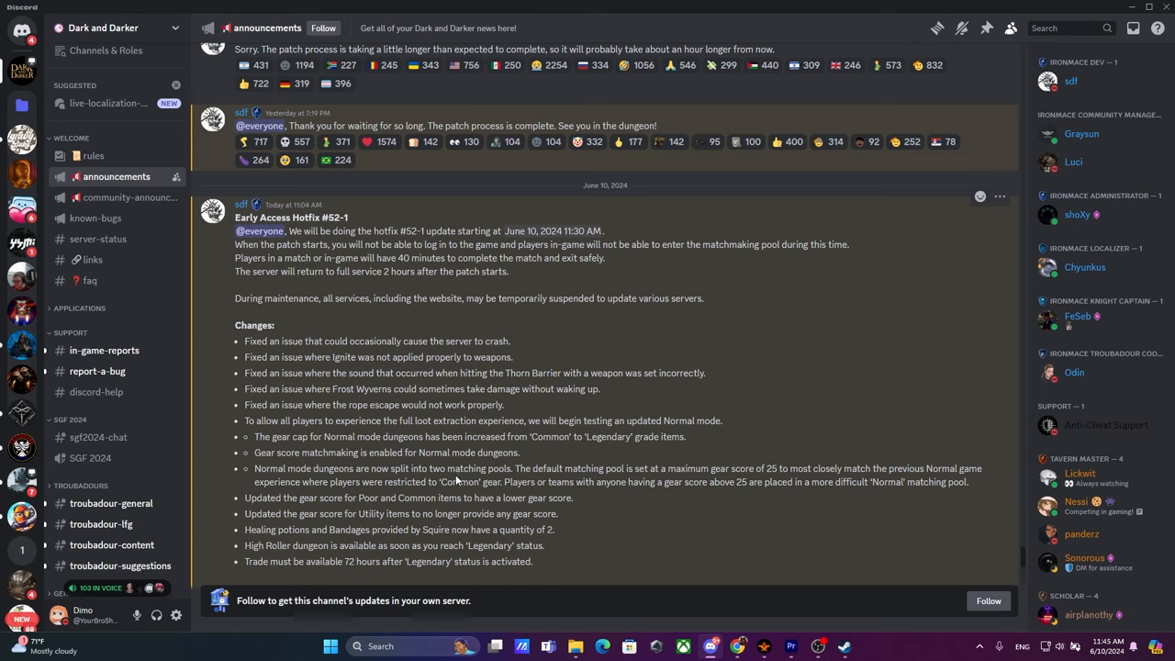
{"action": "mouse_move", "coordinate": [456, 478]}
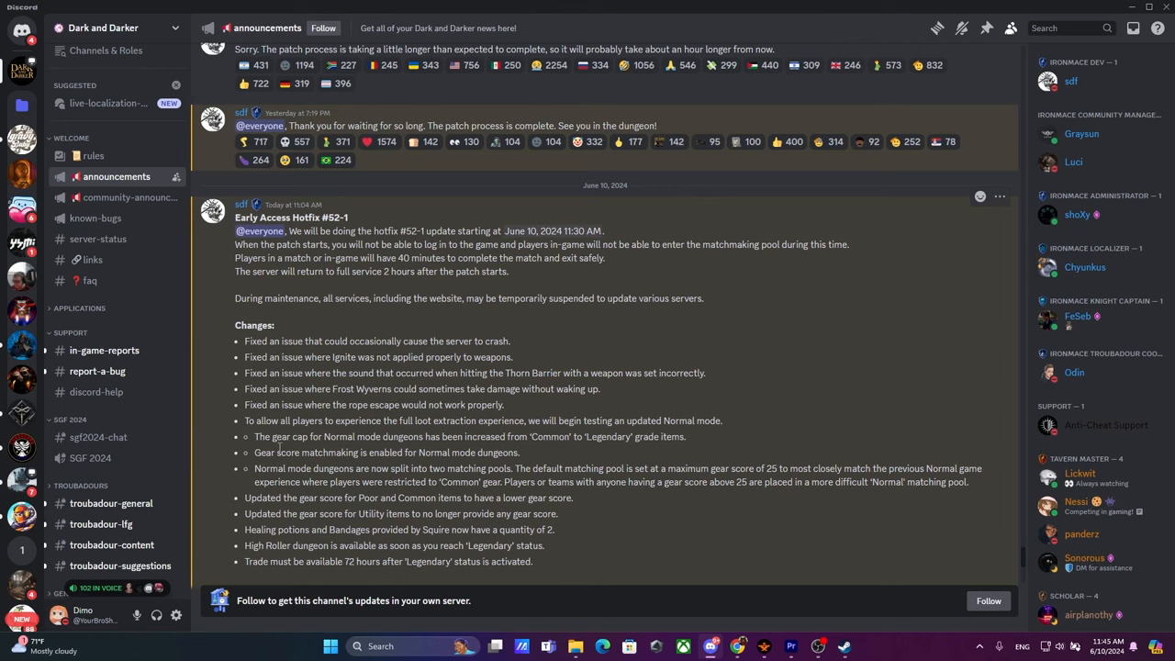
{"action": "mouse_move", "coordinate": [422, 330]}
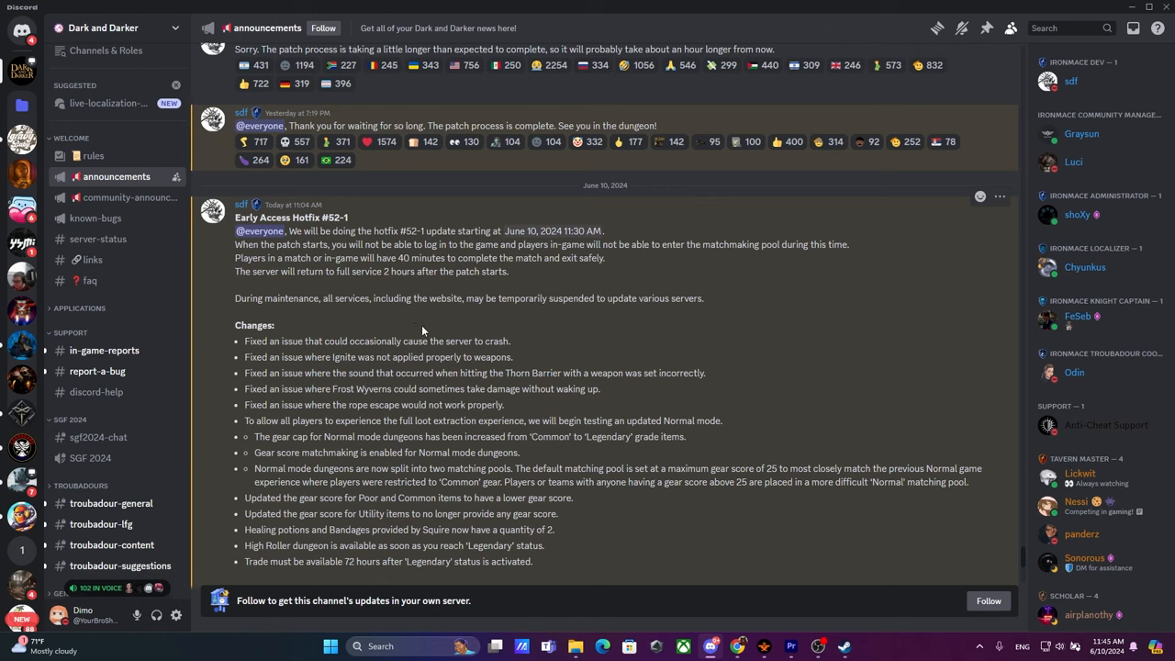
{"action": "scroll", "scroll_direction": "down", "scroll_amount": 3}
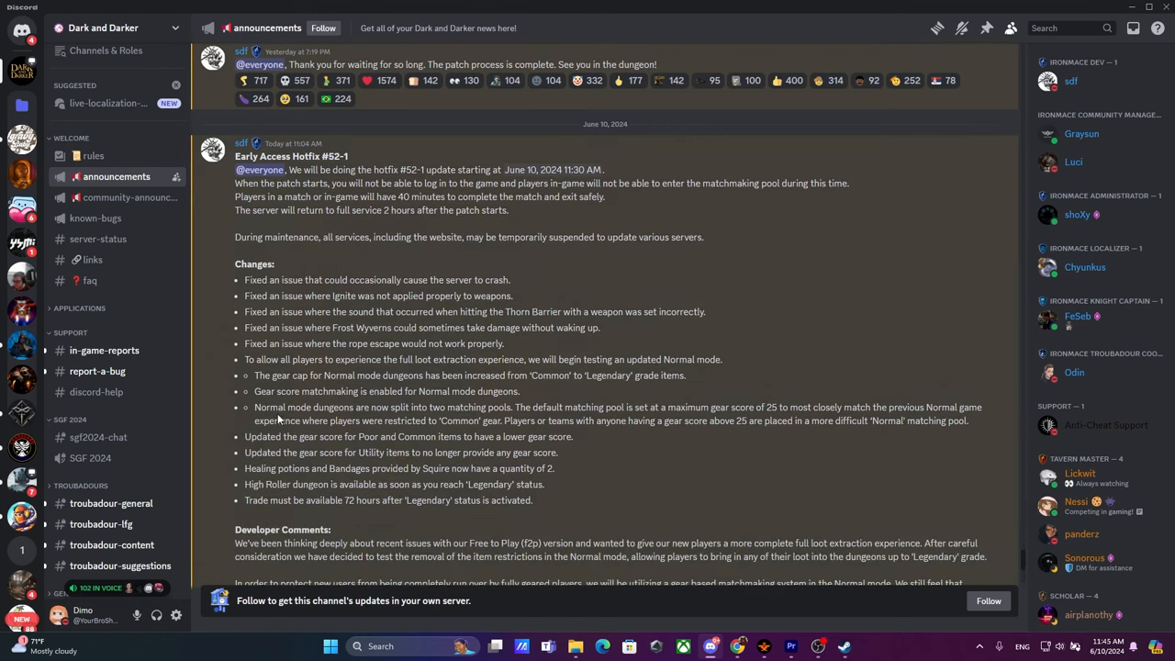
{"action": "double_click", "coordinate": [477, 407]}
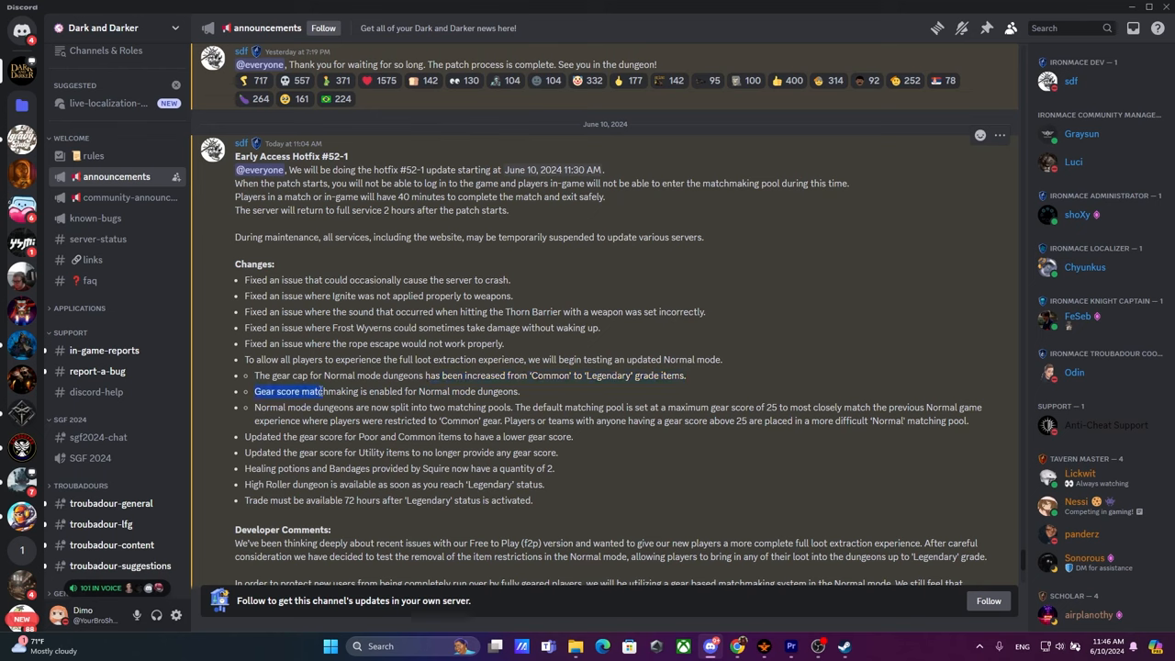
{"action": "mouse_move", "coordinate": [551, 391]}
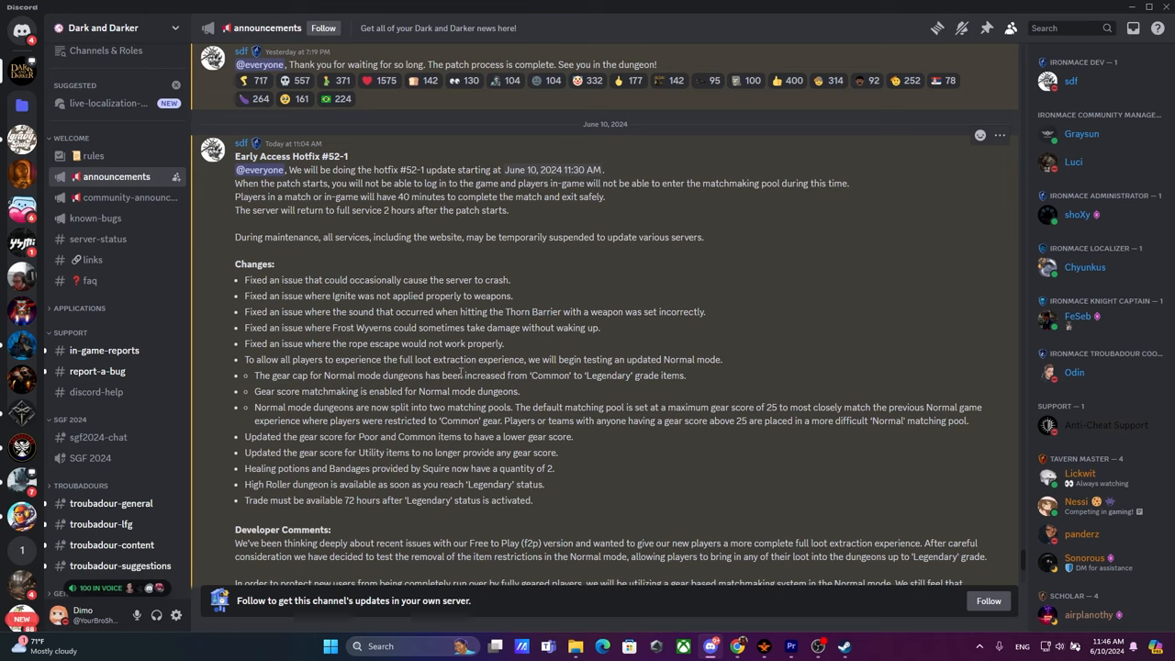
{"action": "mouse_move", "coordinate": [463, 358]}
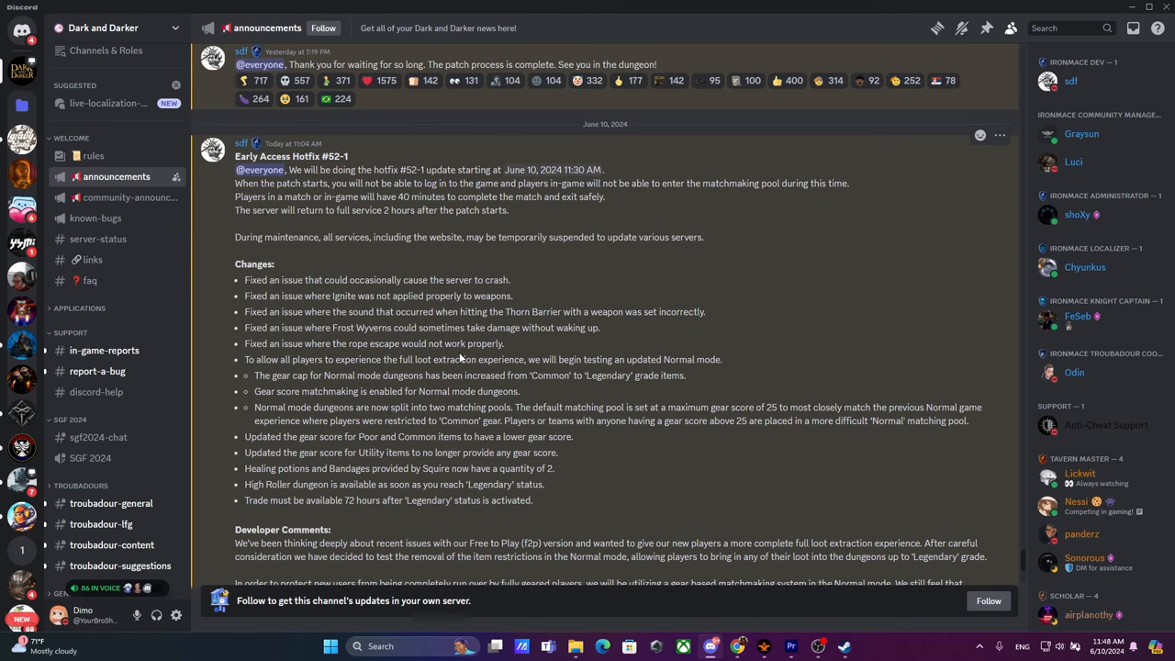
{"action": "scroll", "scroll_direction": "down", "scroll_amount": 3}
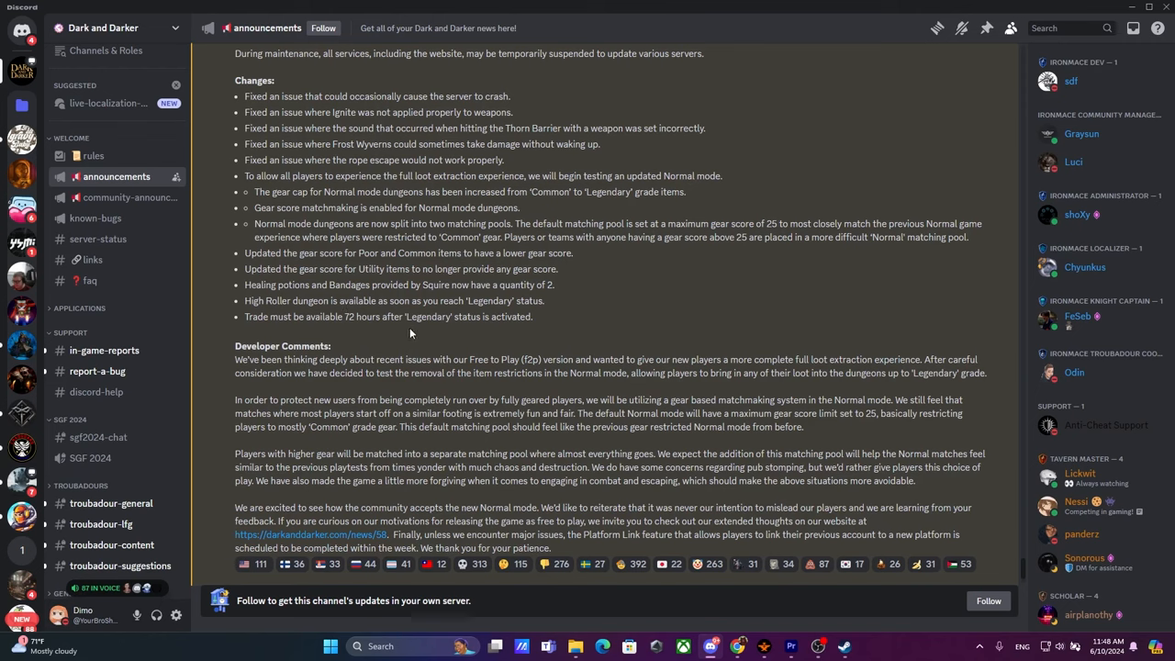
{"action": "mouse_move", "coordinate": [397, 287]}
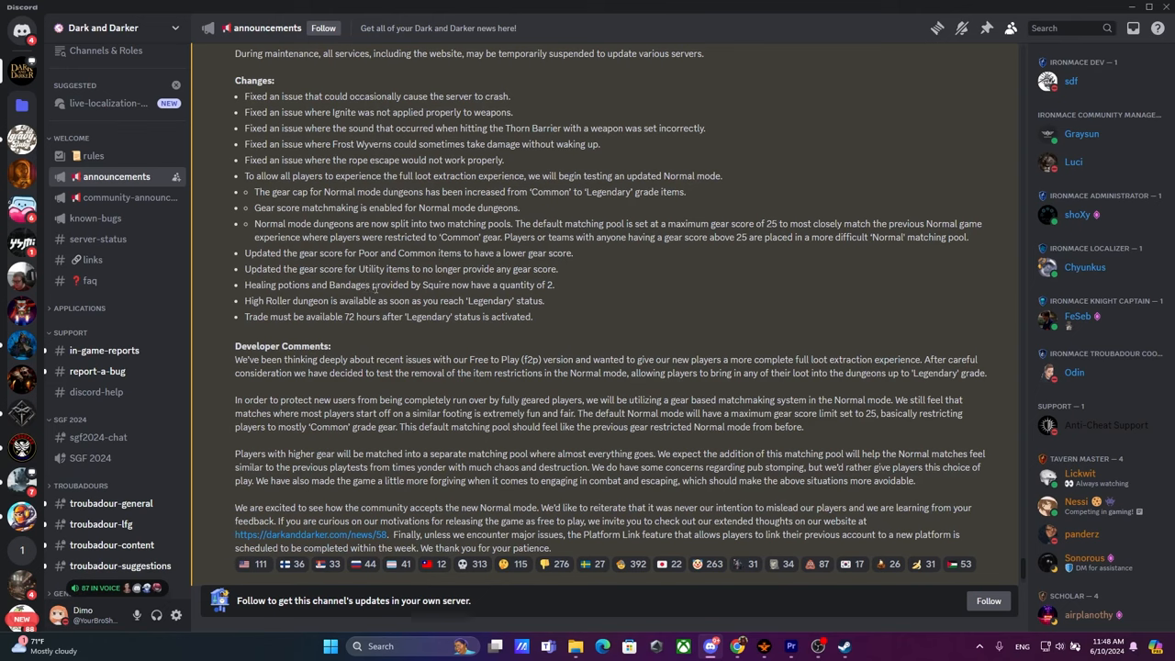
{"action": "mouse_move", "coordinate": [448, 352]}
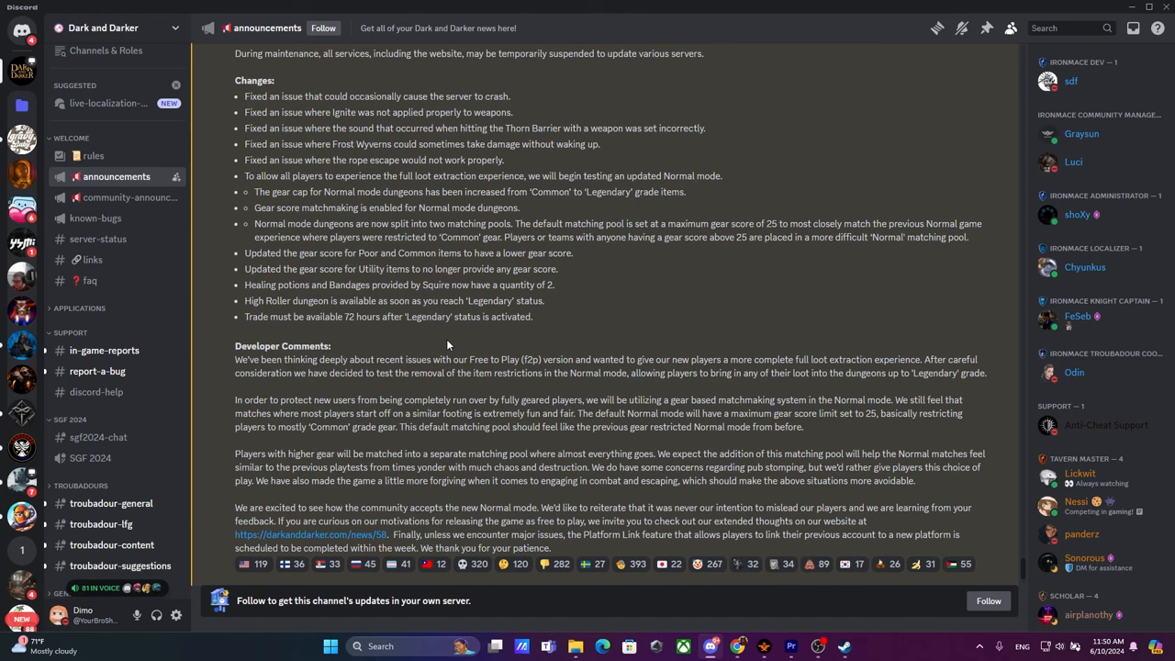
{"action": "scroll", "scroll_direction": "down", "scroll_amount": 3}
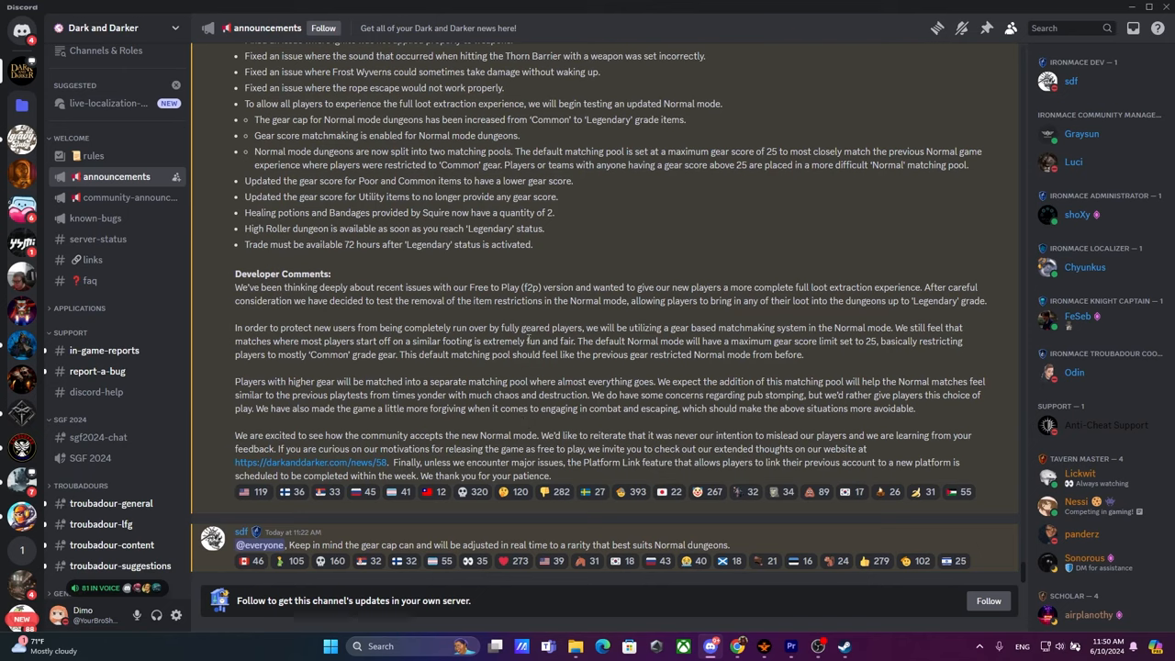
{"action": "scroll", "scroll_direction": "up", "scroll_amount": 3}
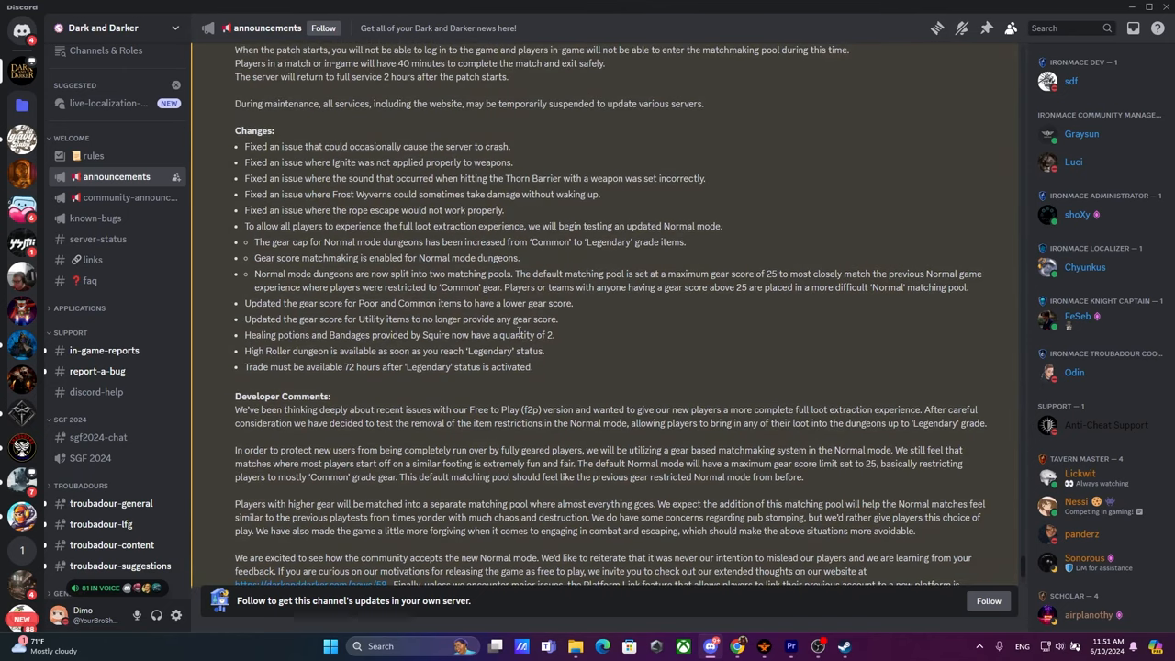
{"action": "mouse_move", "coordinate": [513, 330]}
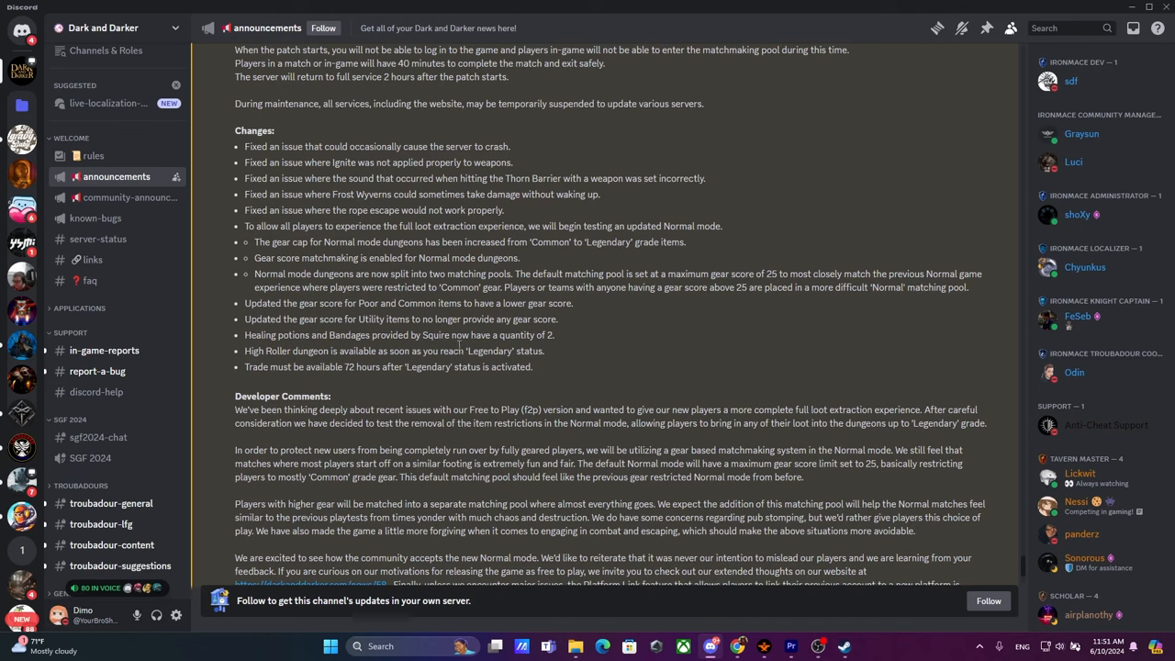
{"action": "mouse_move", "coordinate": [462, 398]}
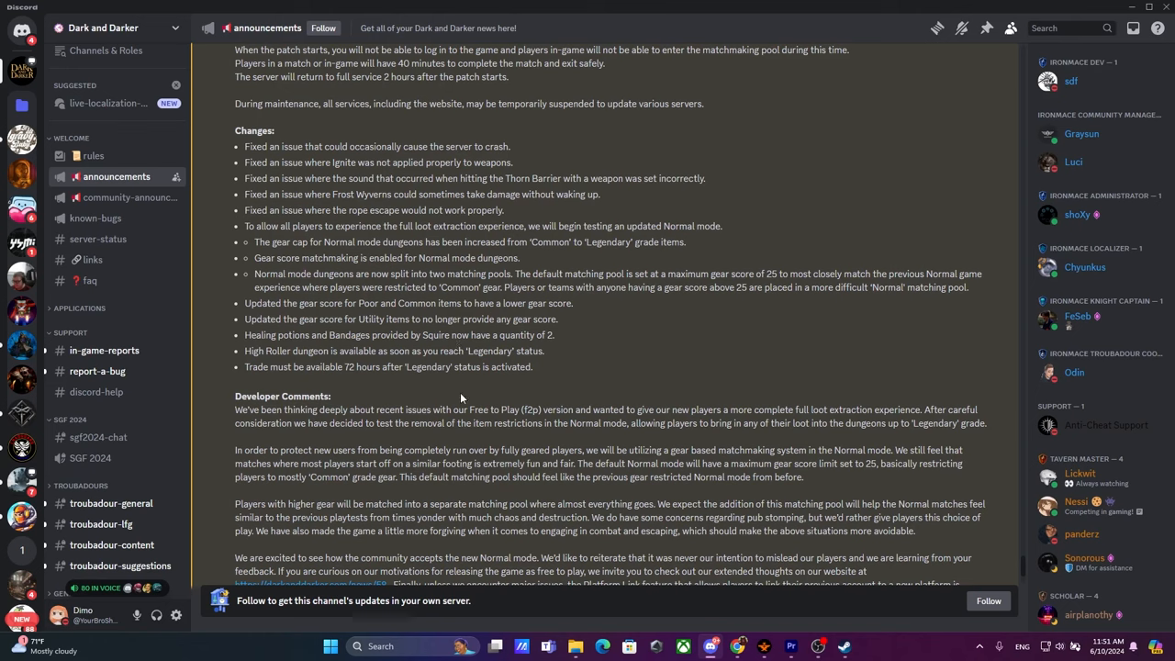
{"action": "mouse_move", "coordinate": [404, 363]}
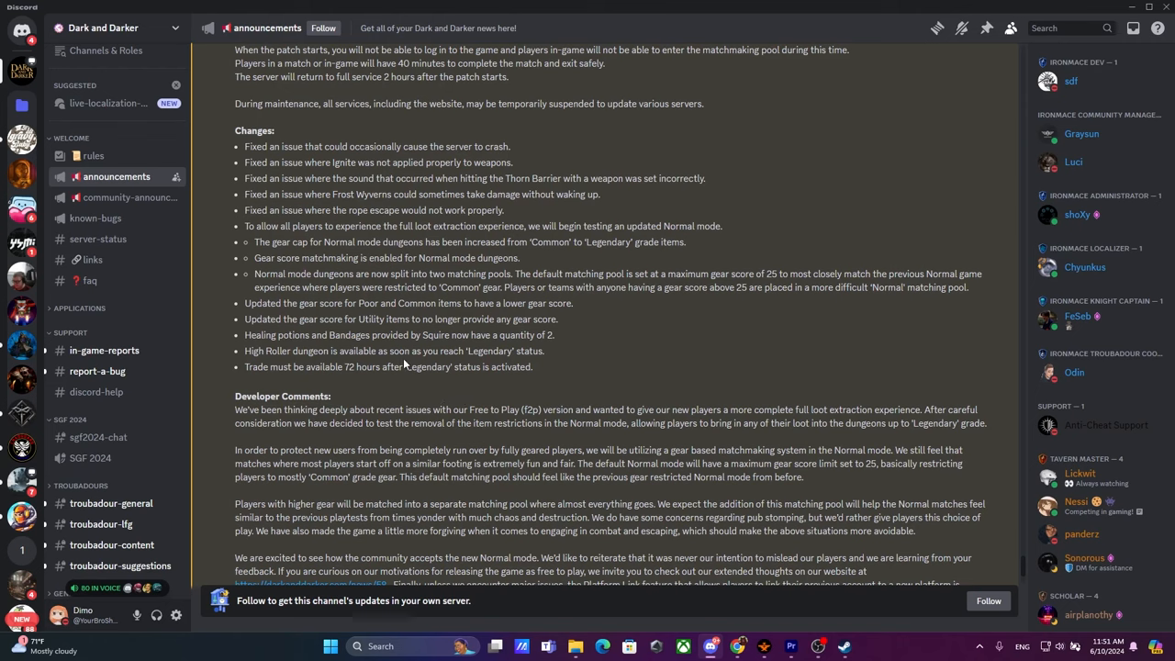
{"action": "mouse_move", "coordinate": [415, 397]}
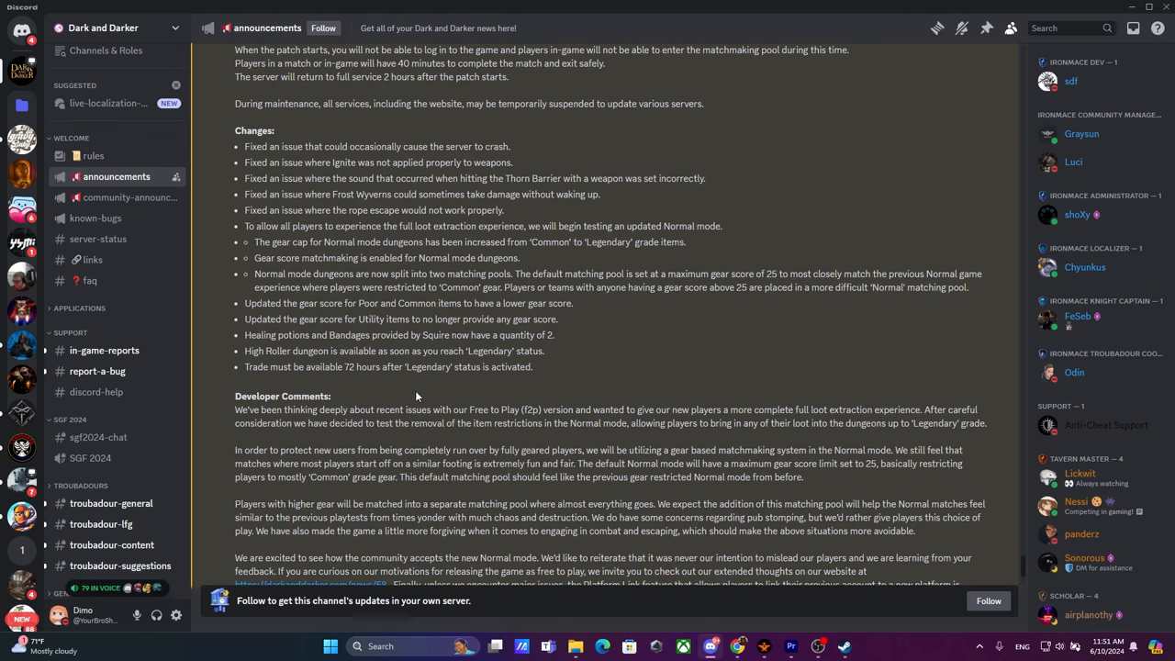
{"action": "mouse_move", "coordinate": [411, 395]}
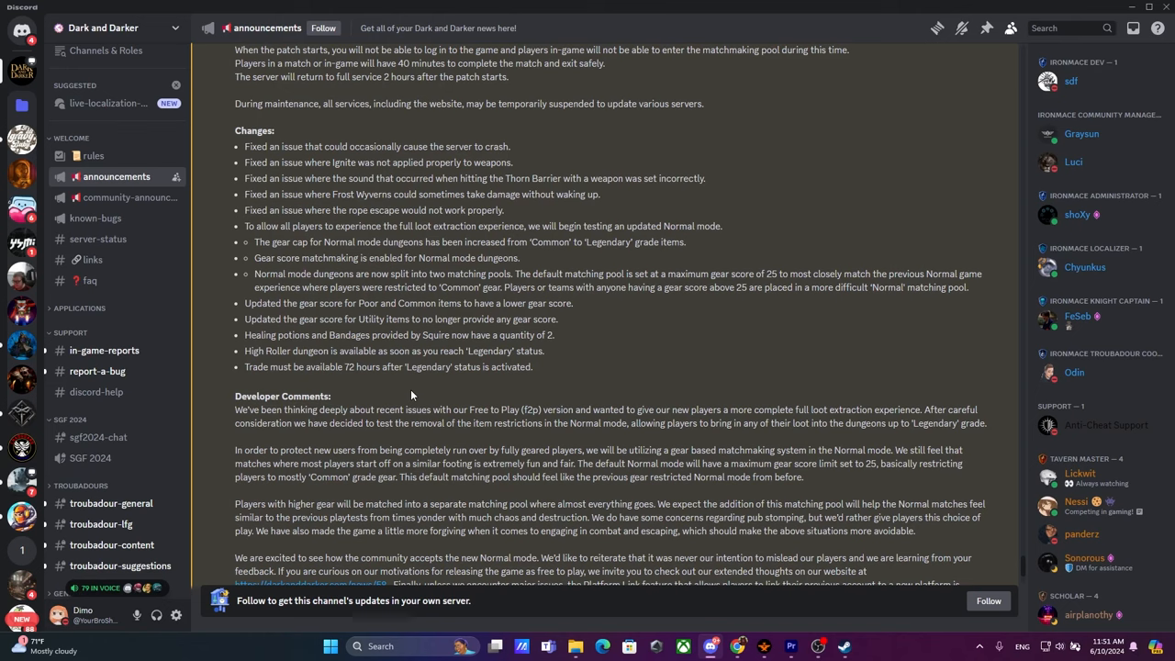
{"action": "mouse_move", "coordinate": [411, 385]}
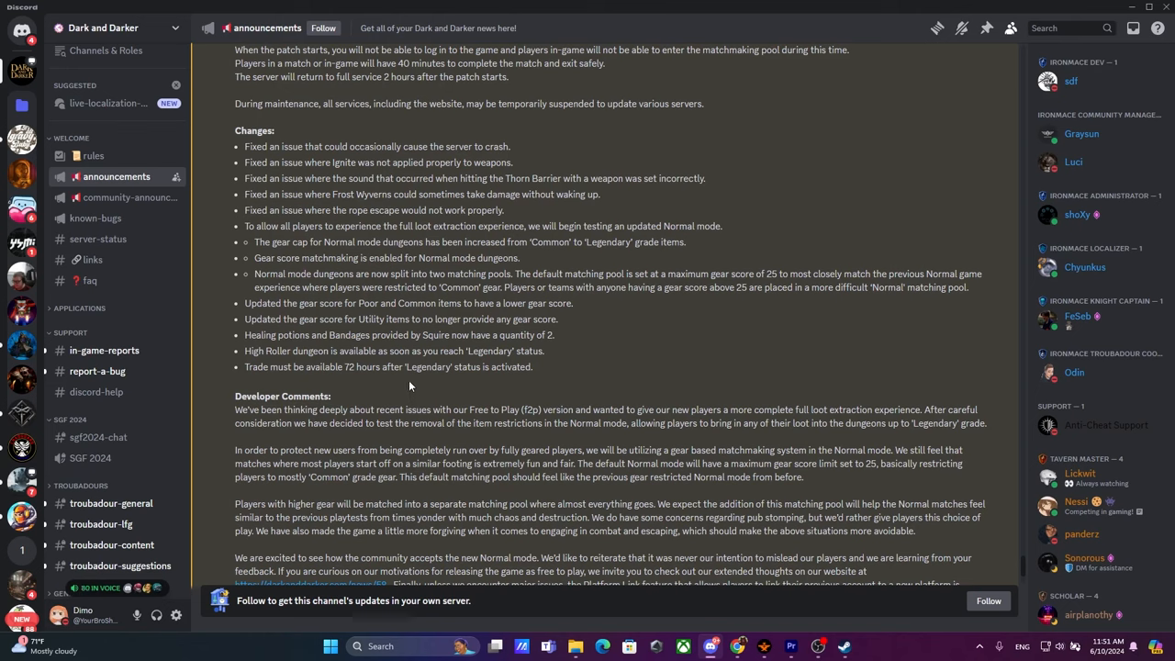
{"action": "mouse_move", "coordinate": [404, 389]}
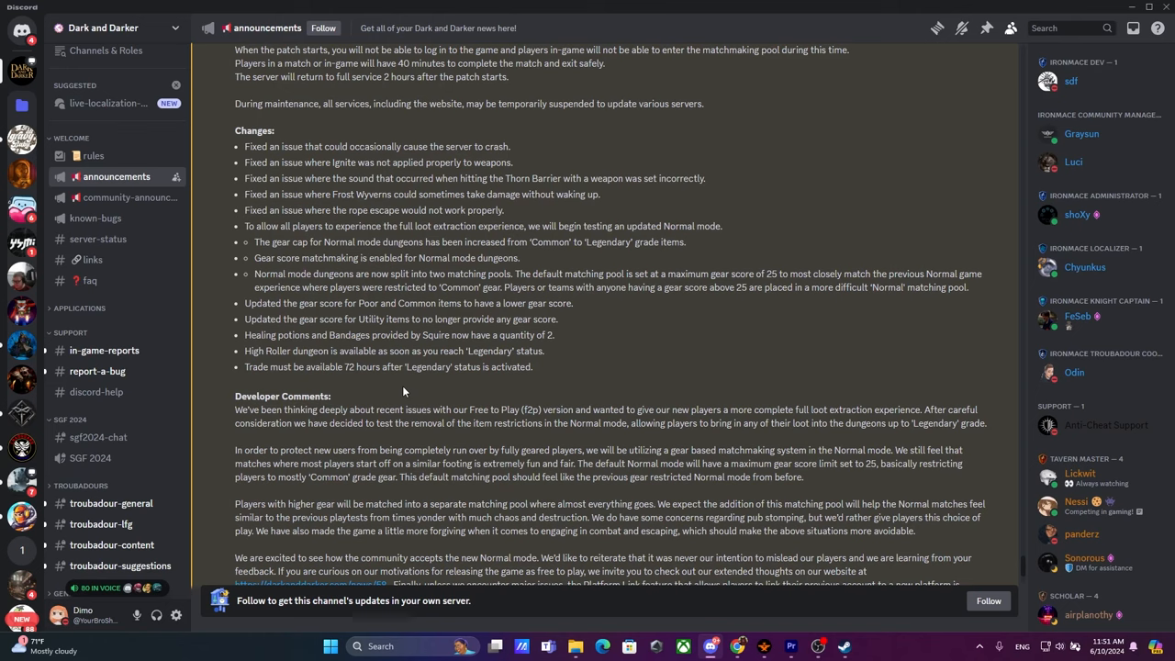
{"action": "mouse_move", "coordinate": [402, 393]}
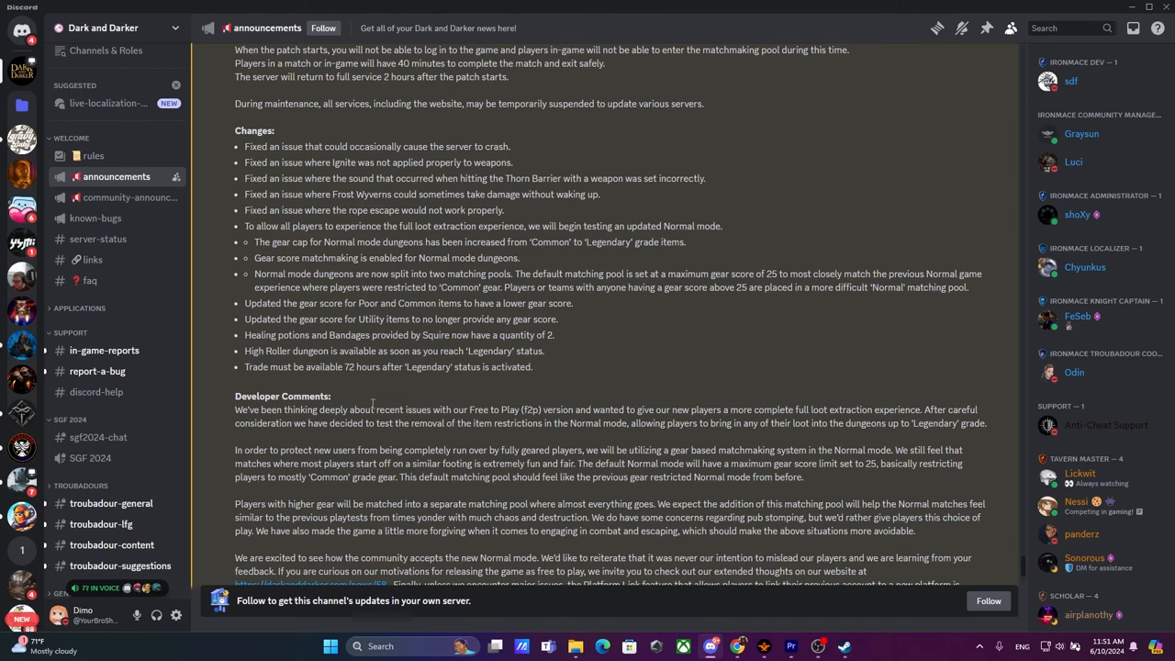
{"action": "mouse_move", "coordinate": [372, 407]}
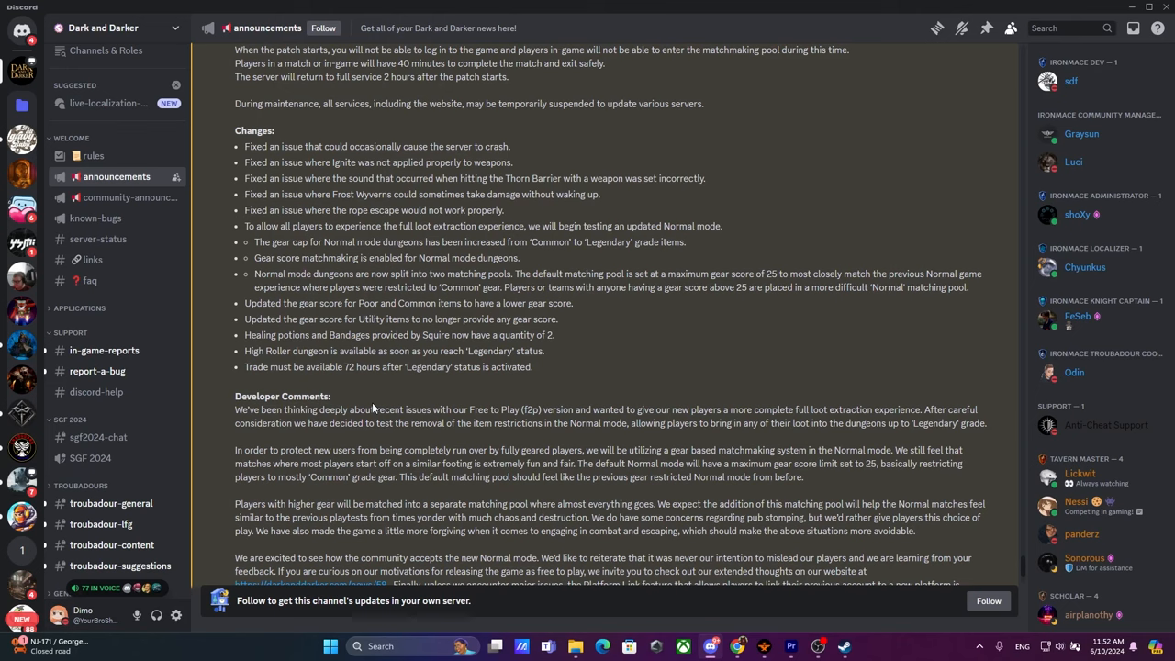
{"action": "mouse_move", "coordinate": [436, 394]}
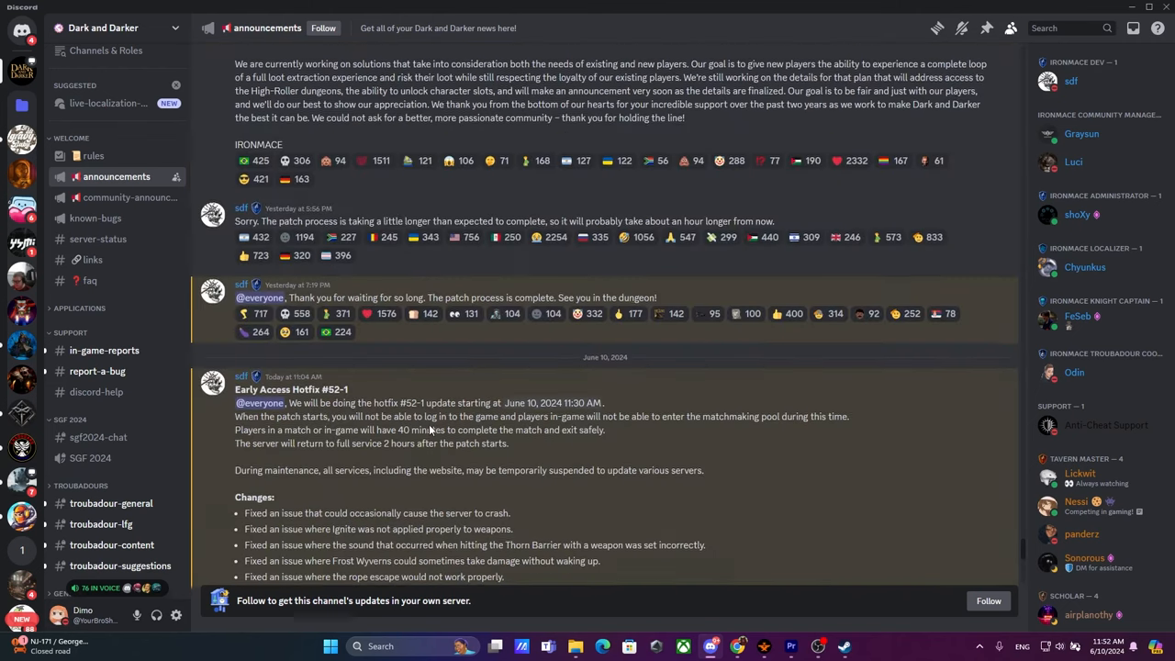
{"action": "scroll", "scroll_direction": "down", "scroll_amount": 3}
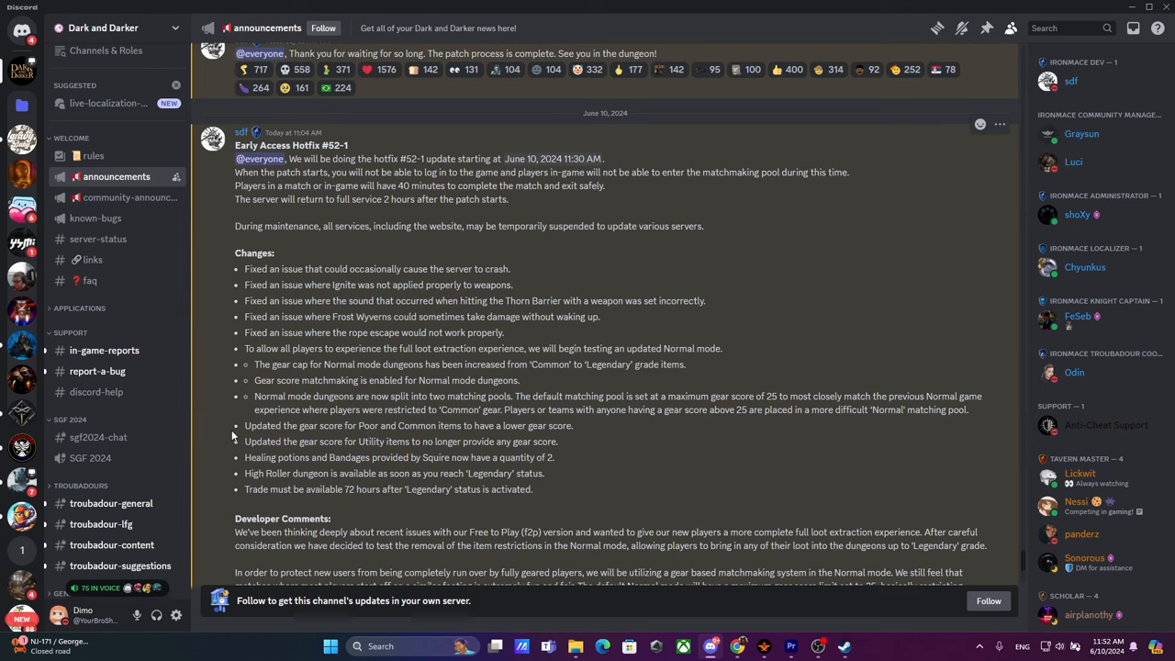
{"action": "scroll", "scroll_direction": "down", "scroll_amount": 3}
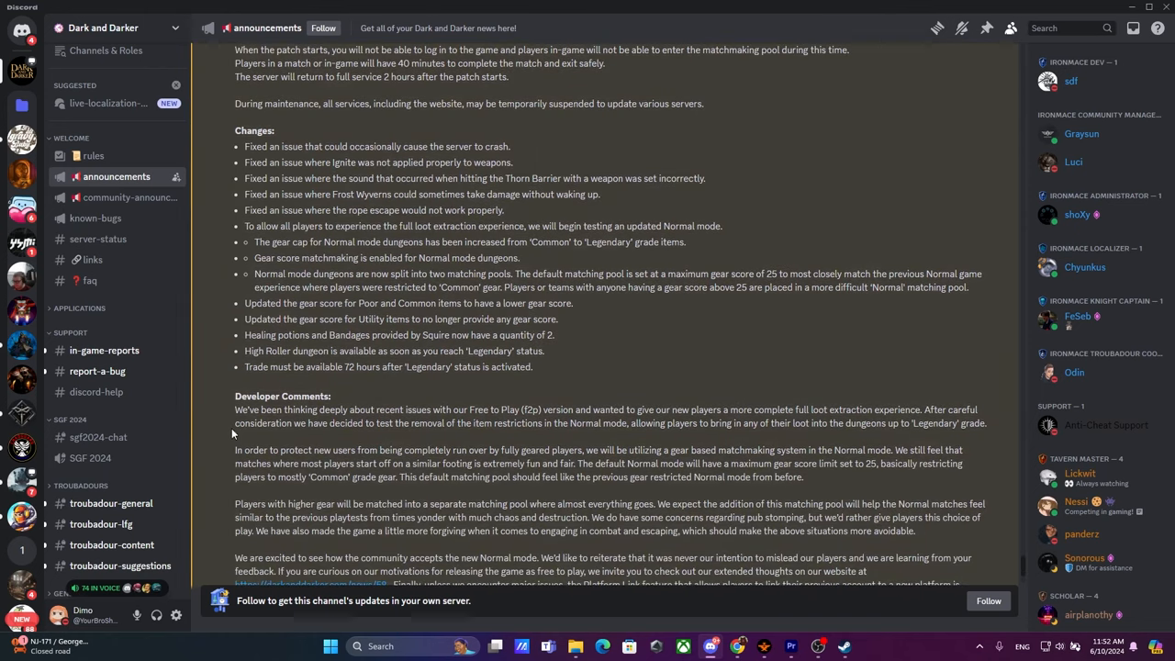
{"action": "mouse_move", "coordinate": [244, 436]}
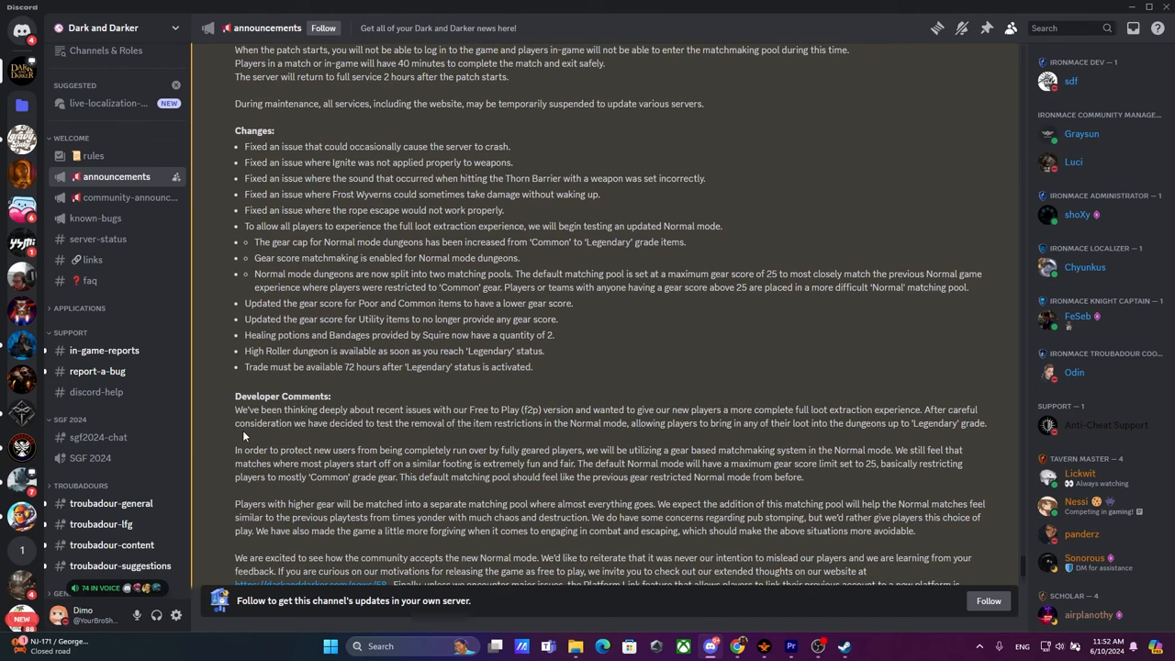
{"action": "mouse_move", "coordinate": [173, 428]}
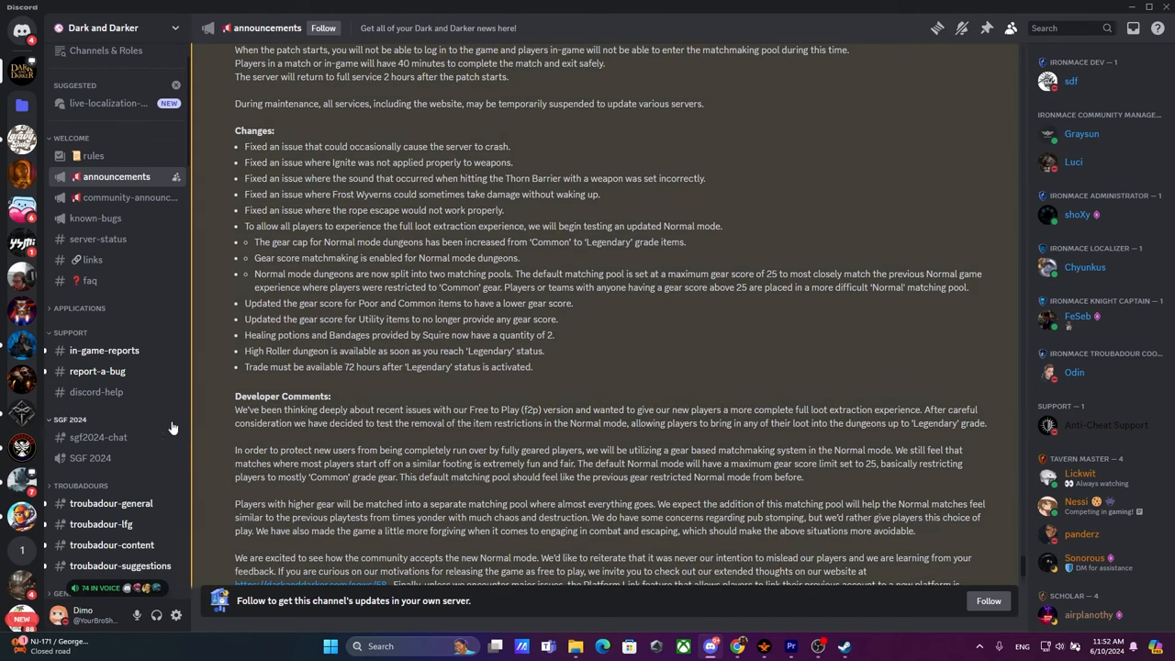
{"action": "scroll", "scroll_direction": "down", "scroll_amount": 3}
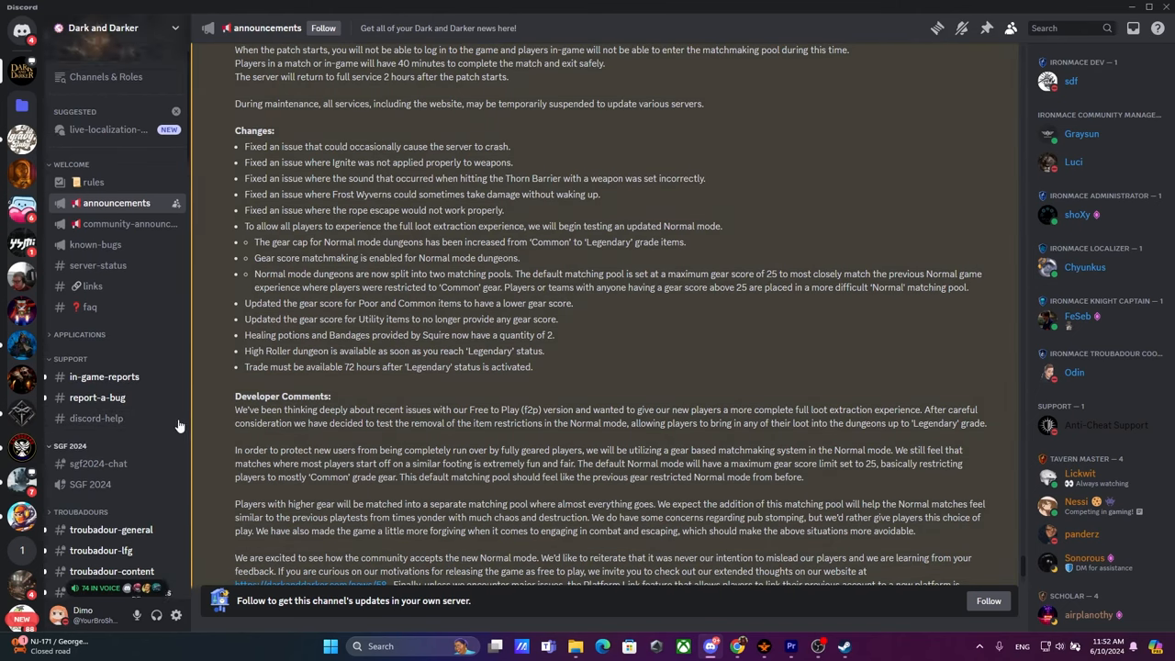
{"action": "scroll", "scroll_direction": "up", "scroll_amount": 3}
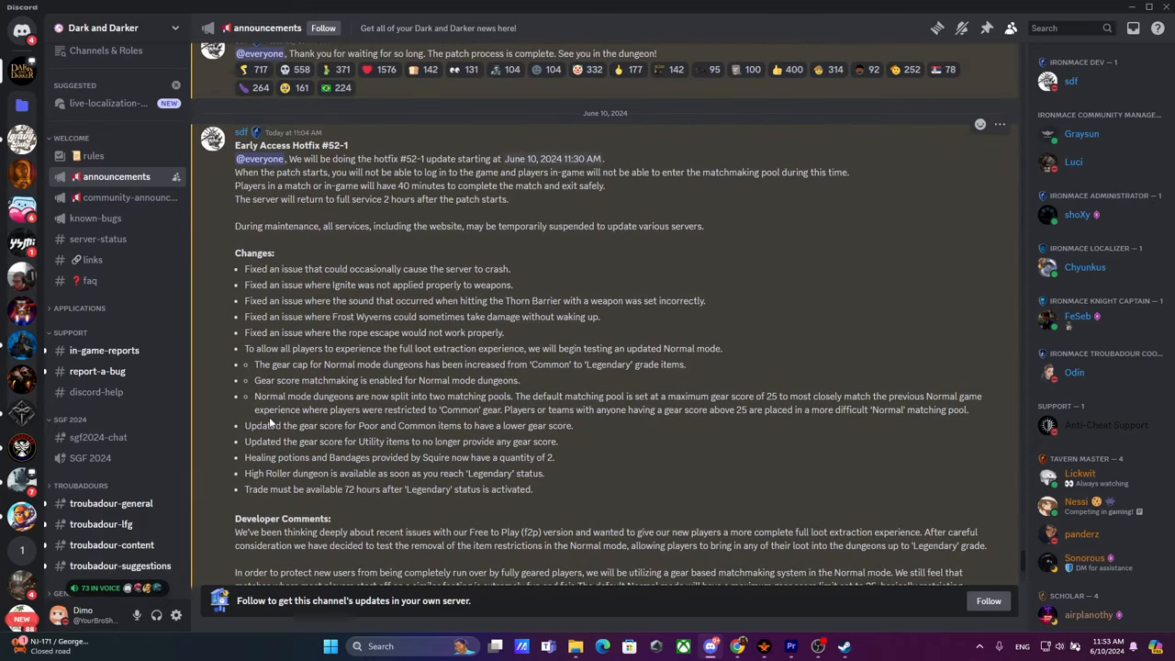
{"action": "mouse_move", "coordinate": [224, 420]}
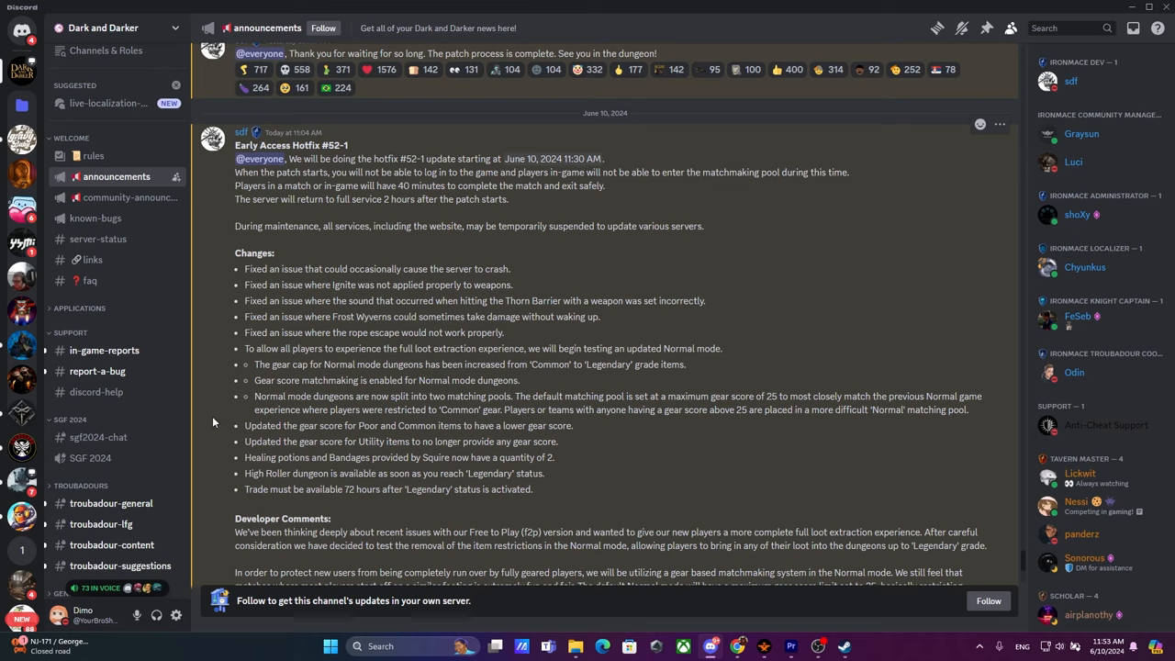
{"action": "mouse_move", "coordinate": [213, 421]}
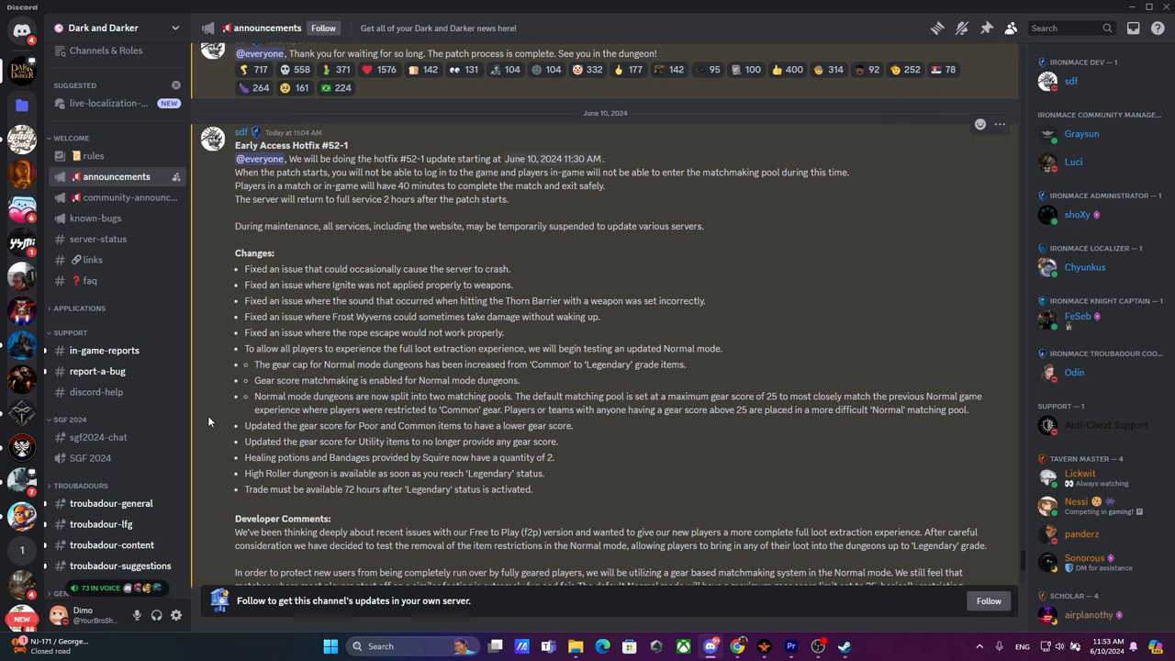
{"action": "mouse_move", "coordinate": [203, 419]}
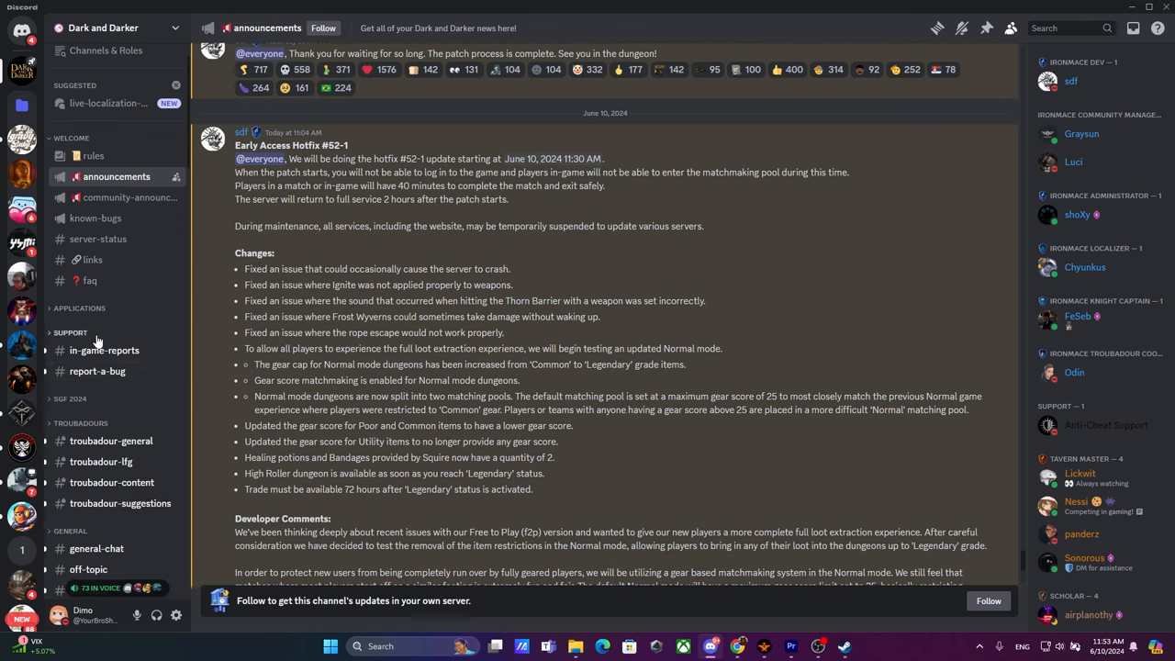
{"action": "mouse_move", "coordinate": [162, 332]}
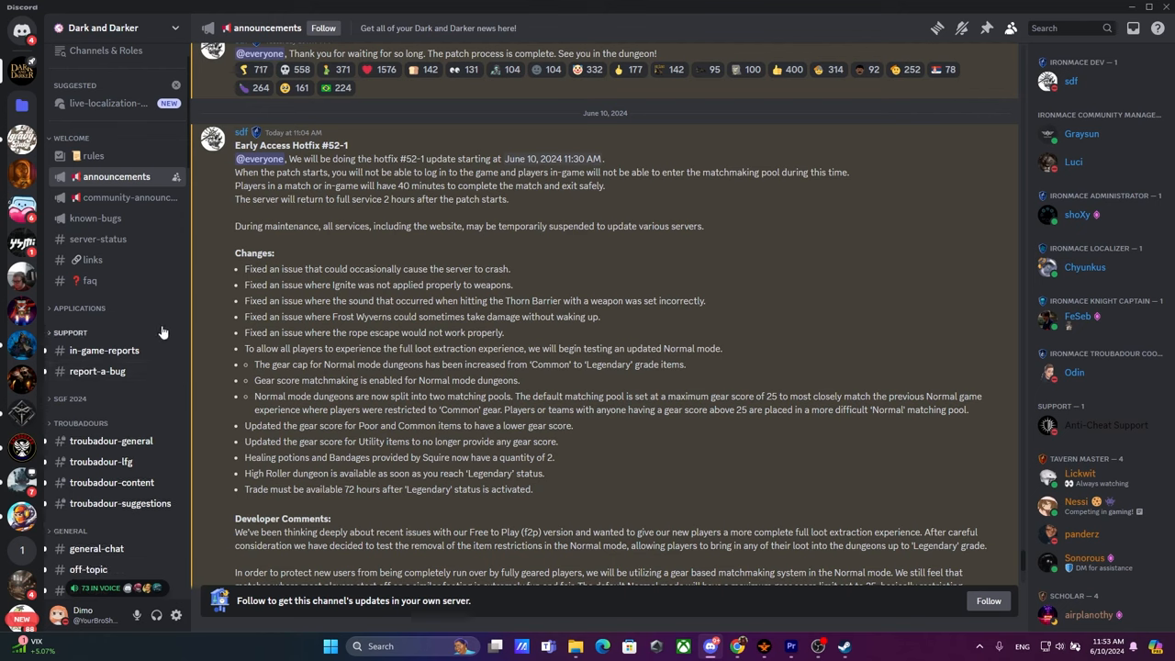